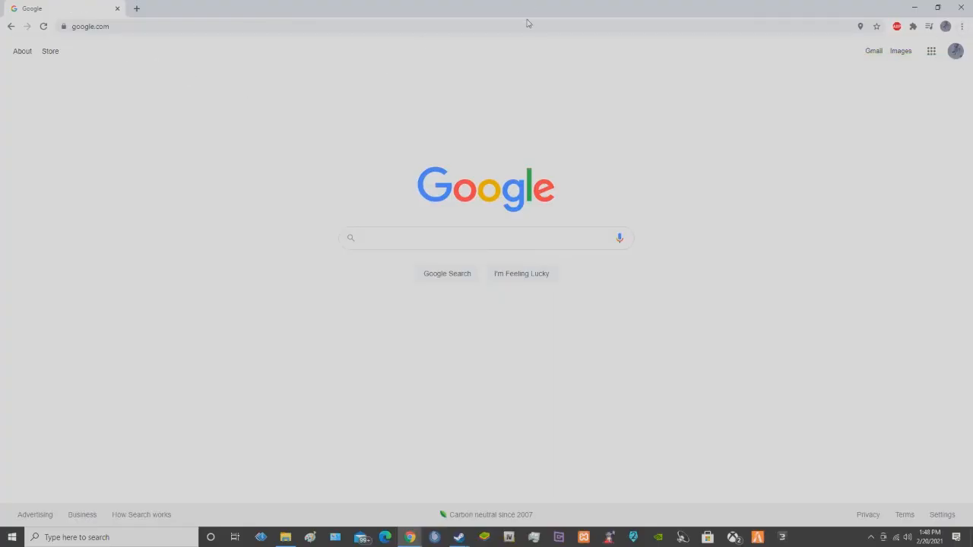
pyautogui.moveTo(146, 186)
pyautogui.write('N')
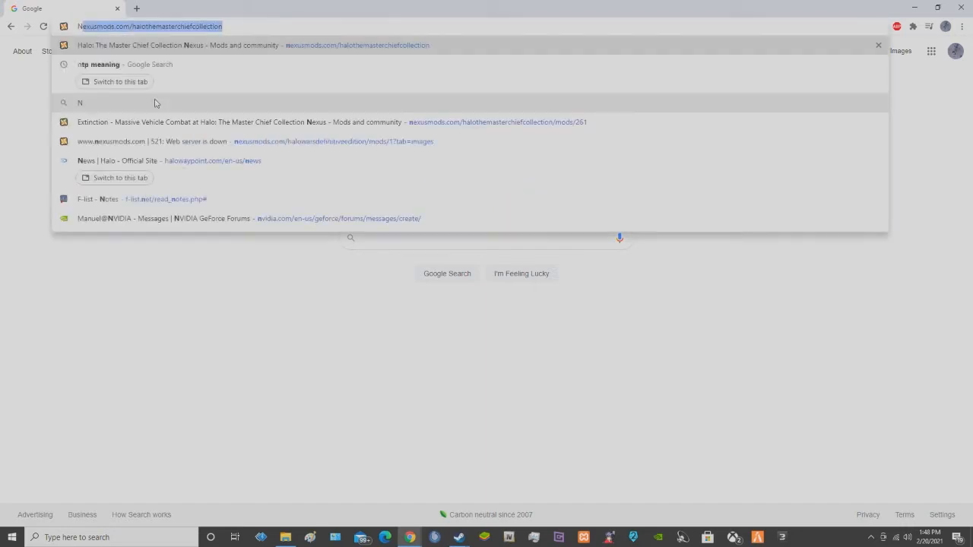
# Enter the Nexus Mods Halo MCC address toward the ARKBOUND Ultimate Sandbox page
pyautogui.write('e')
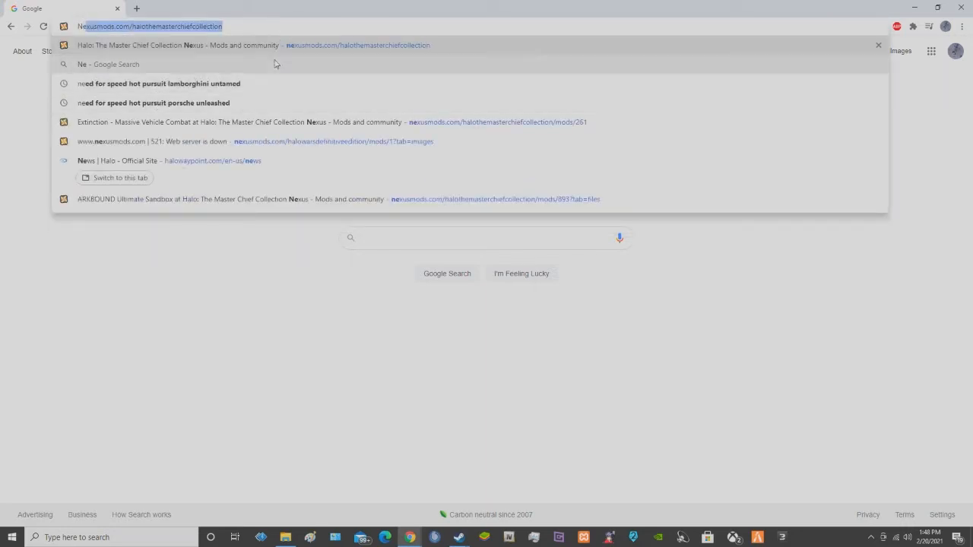
pyautogui.moveTo(262, 122)
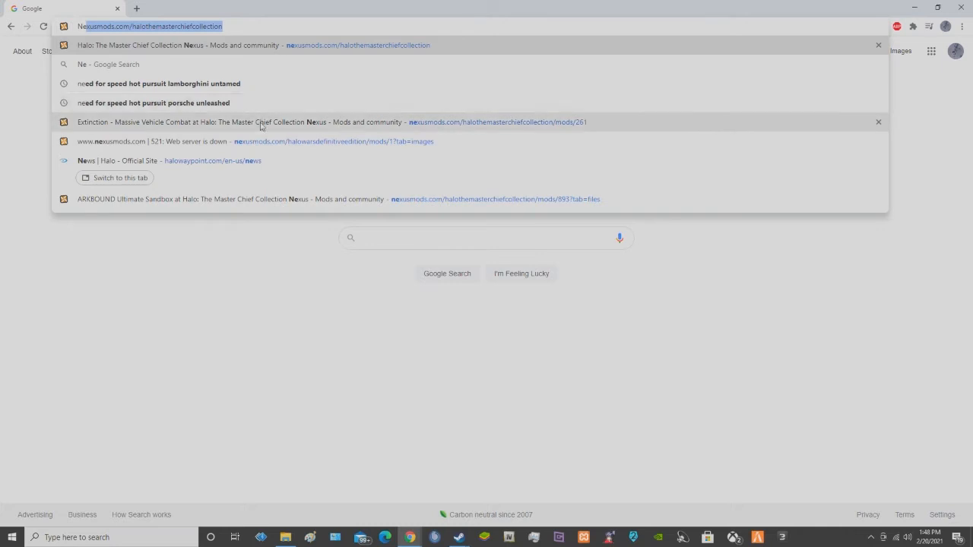
pyautogui.moveTo(250, 200)
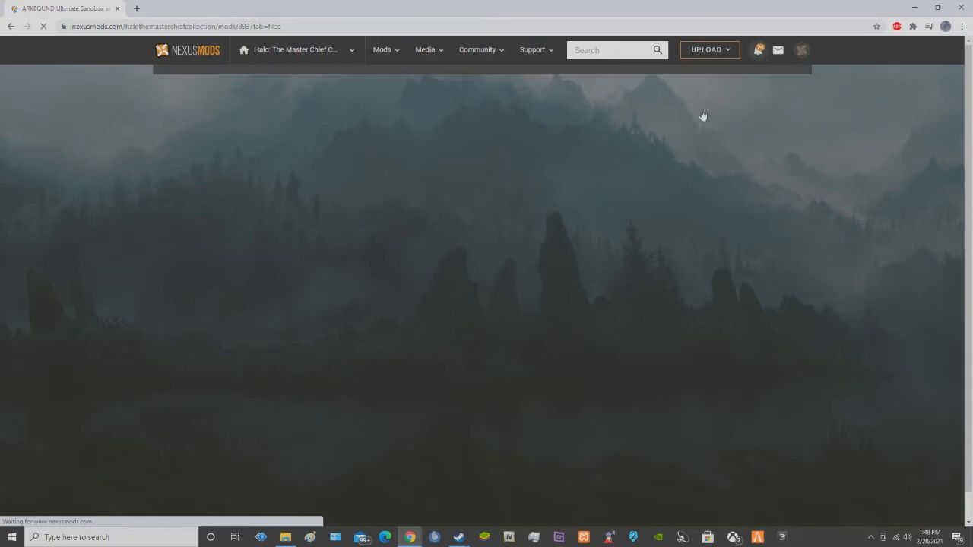
pyautogui.moveTo(609, 142)
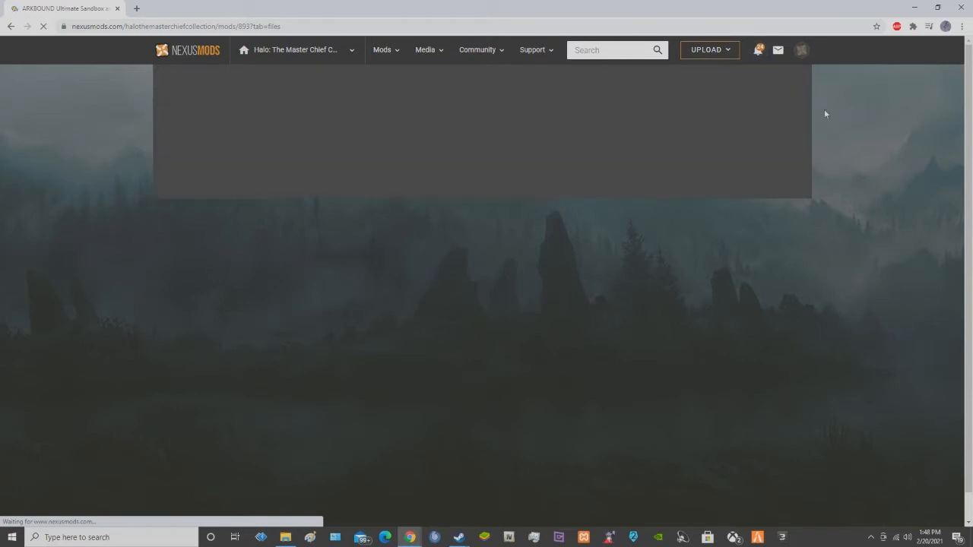
pyautogui.moveTo(386, 137)
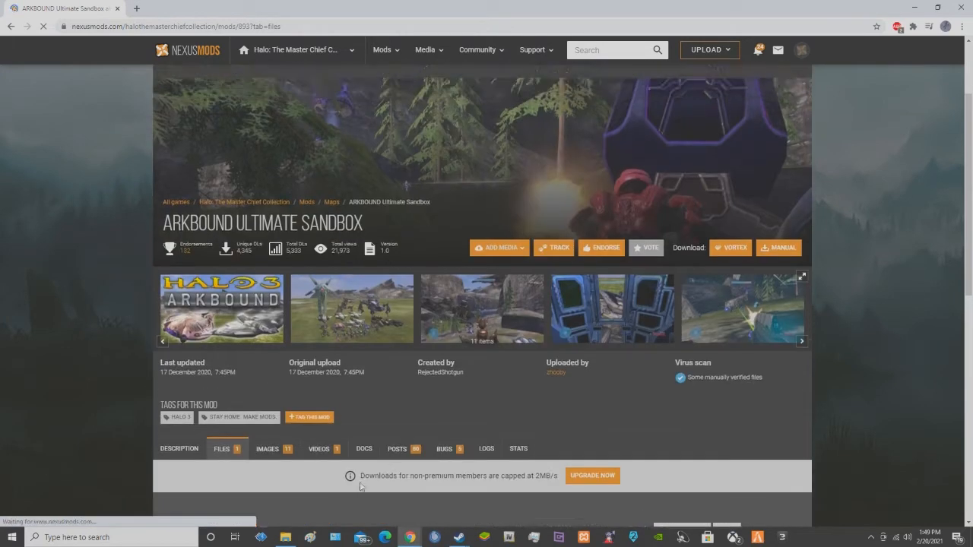
# Start the manual download of the ARKBOUND V1 main file from the Files section
pyautogui.scroll(-3)
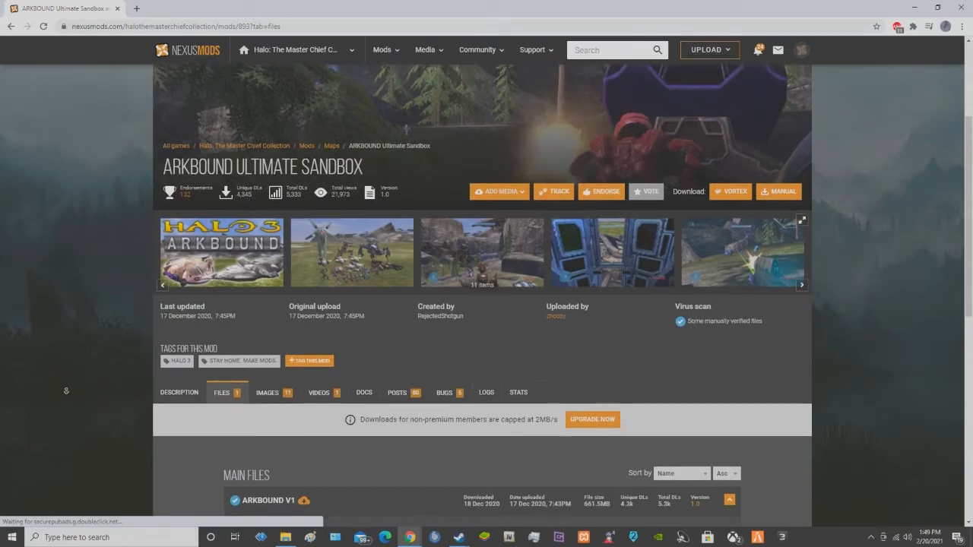
pyautogui.scroll(-3)
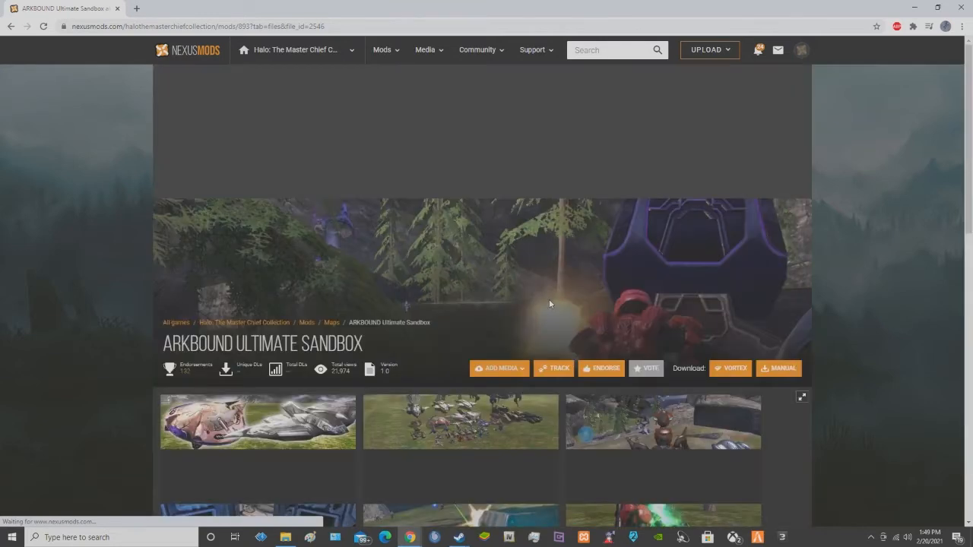
pyautogui.click(779, 368)
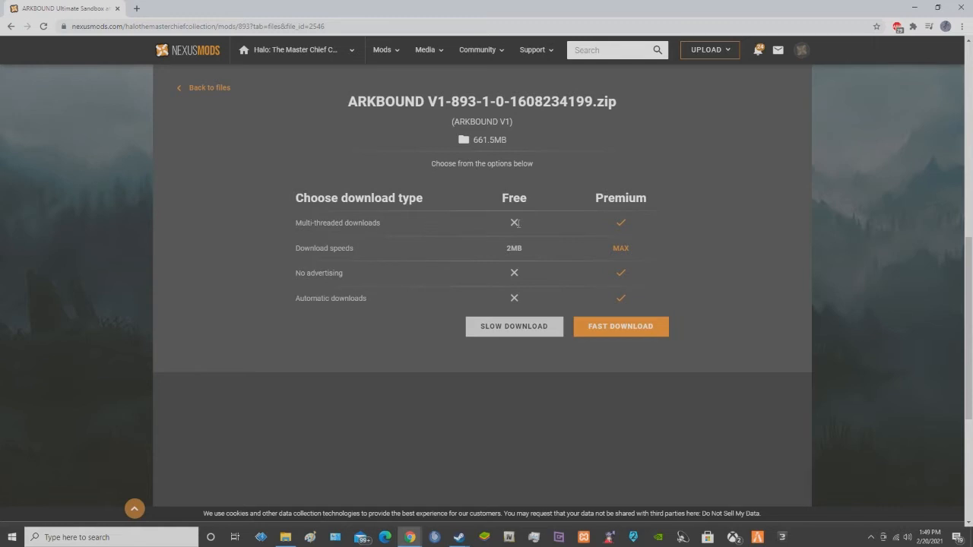
# Choose the free Slow Download for the ARKBOUND V1 zip (661.5 MB)
pyautogui.click(621, 325)
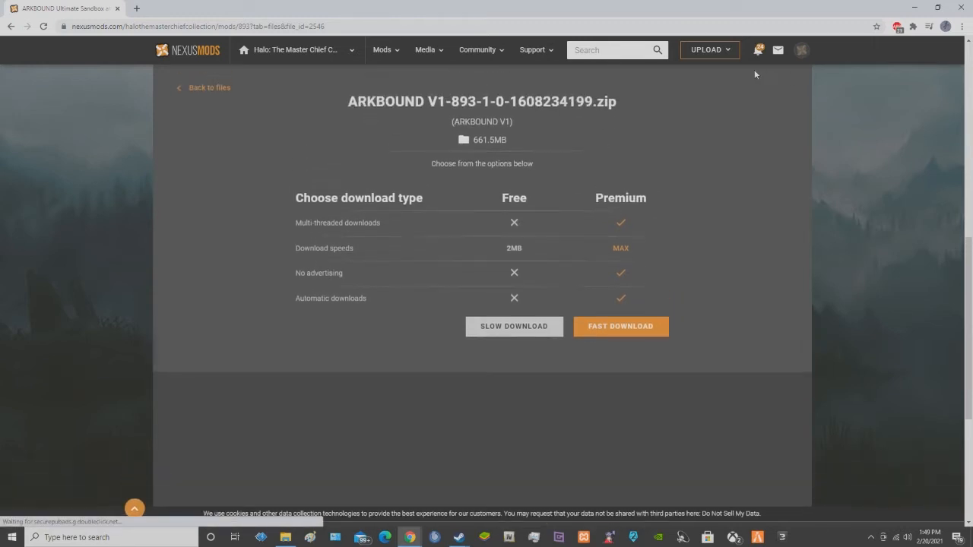
pyautogui.scroll(-3)
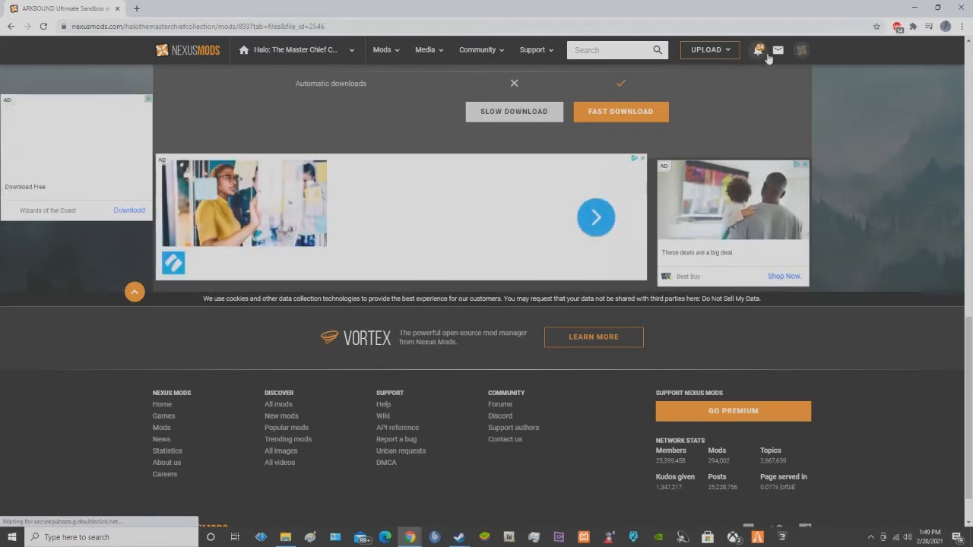
pyautogui.scroll(-3)
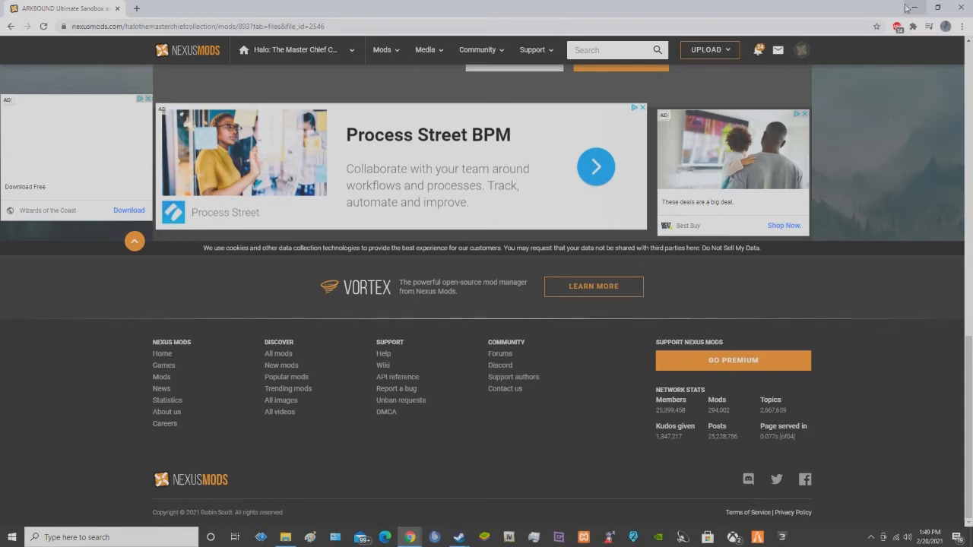
pyautogui.moveTo(912, 7)
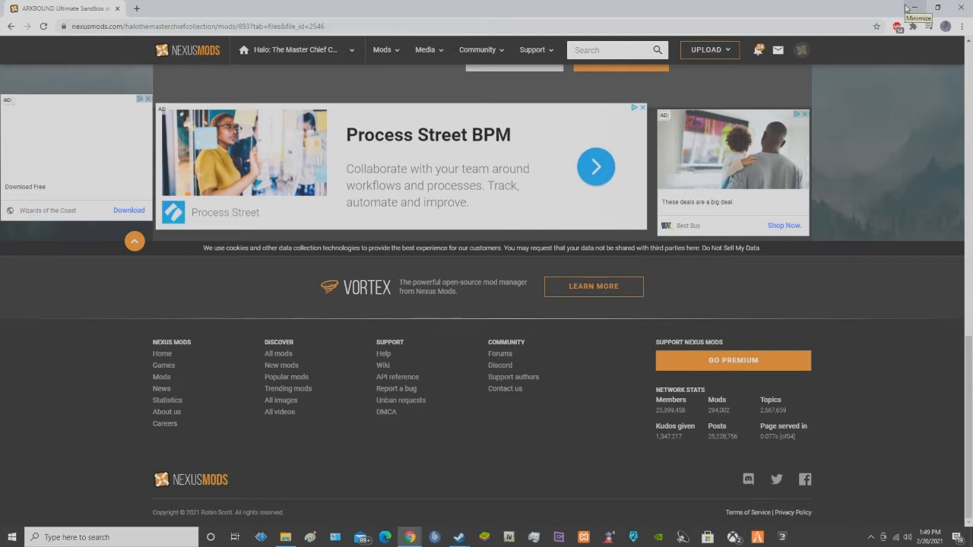
pyautogui.moveTo(634, 511)
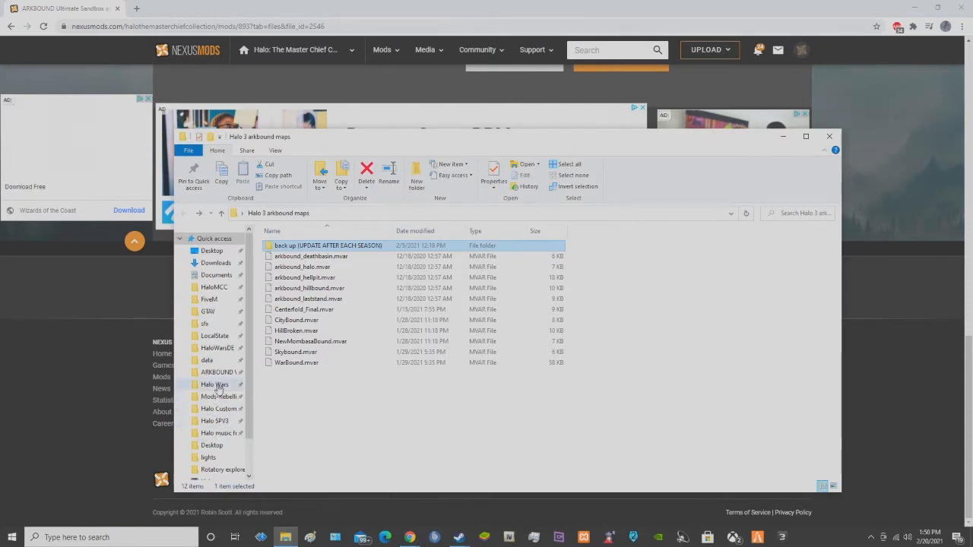
# Browse into the extracted ARKBOUND V1 download's halo3 folder with map_variants, maps and halo3.dll
pyautogui.click(216, 371)
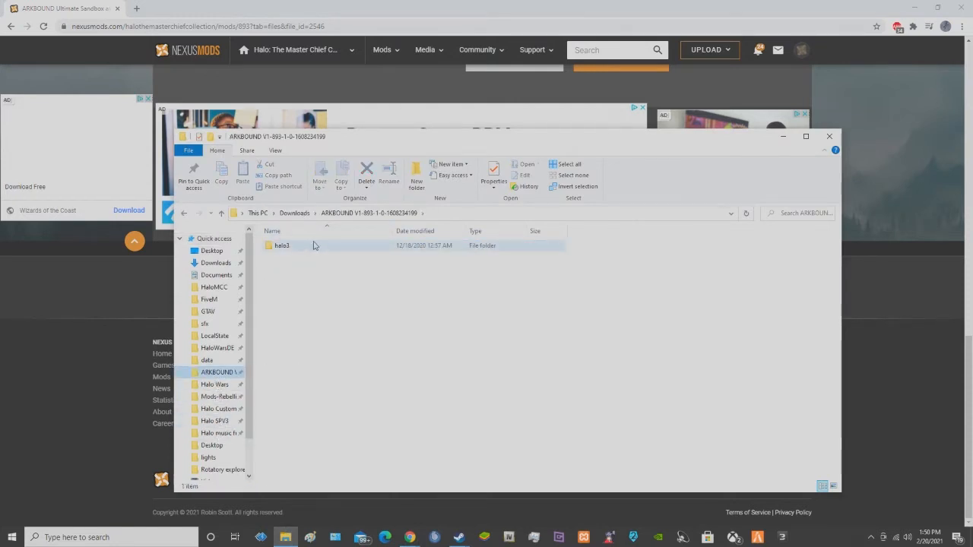
pyautogui.doubleClick(282, 244)
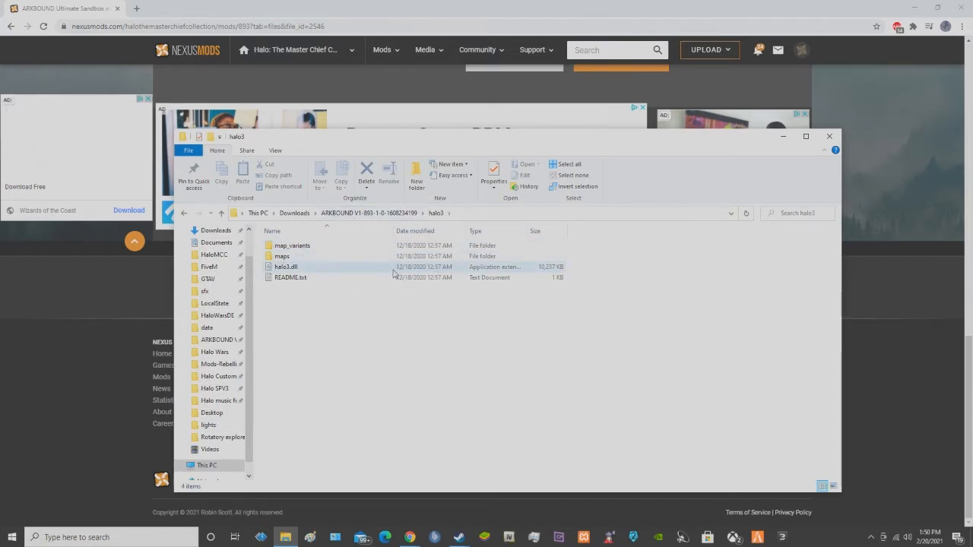
pyautogui.moveTo(283, 256)
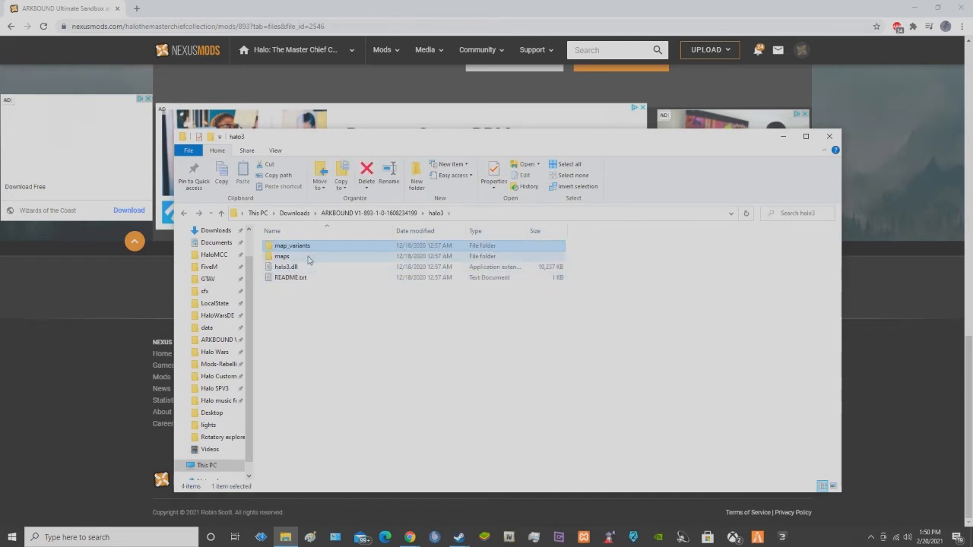
pyautogui.moveTo(283, 256)
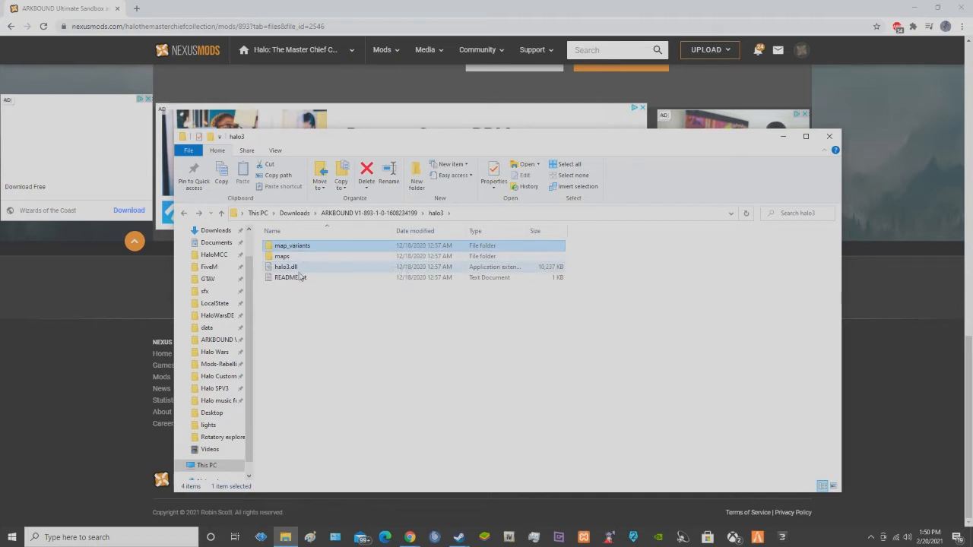
pyautogui.click(292, 245)
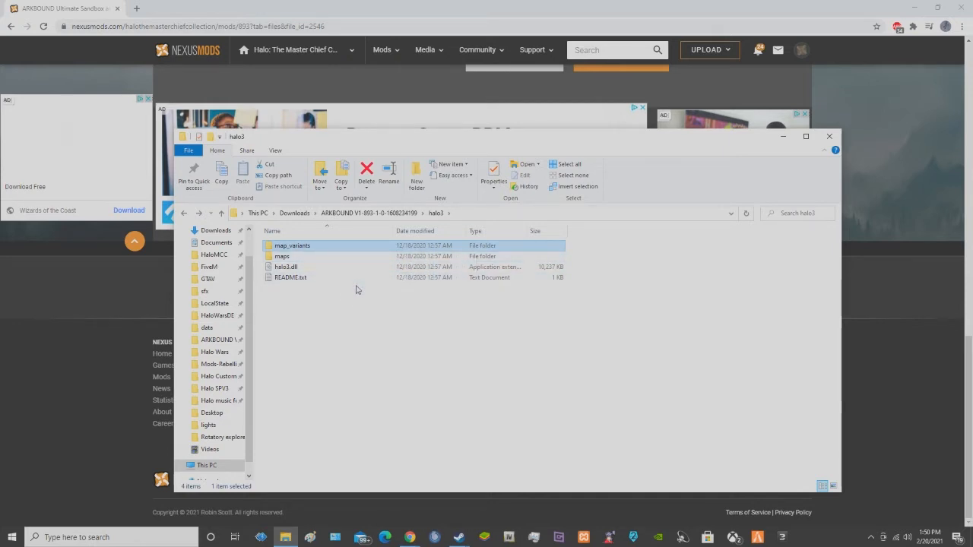
pyautogui.moveTo(385, 225)
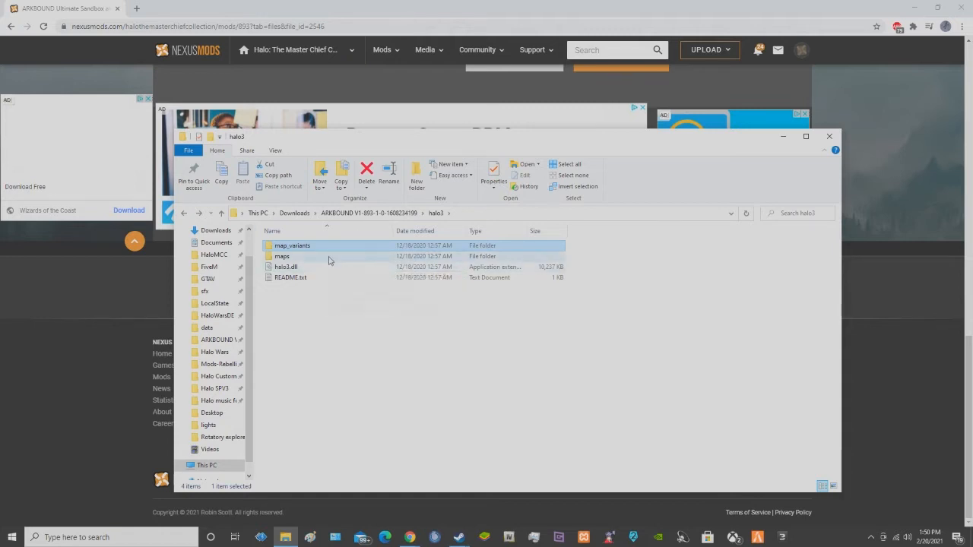
pyautogui.moveTo(211, 338)
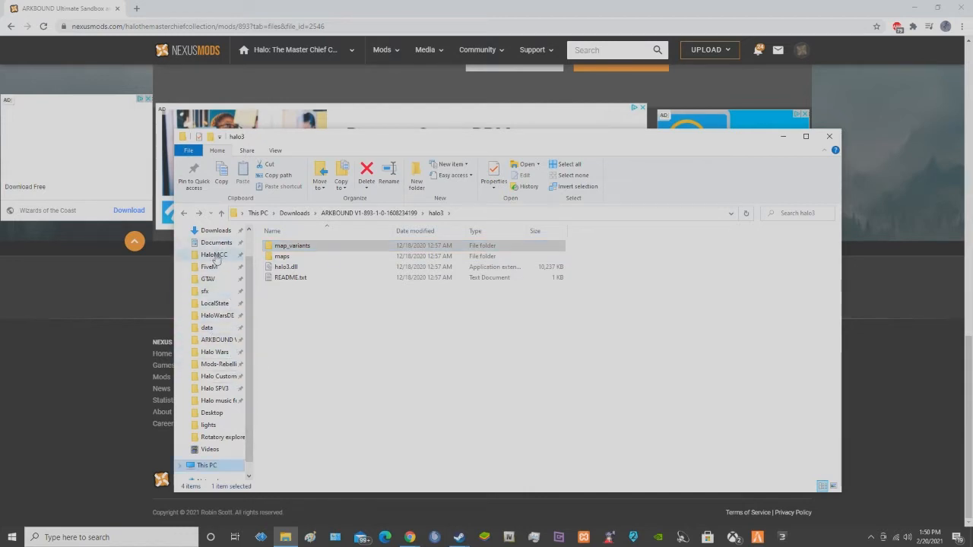
# Show the HaloMCC install's halo3 folder in a second window beside the mod's halo3 files
pyautogui.rightClick(215, 255)
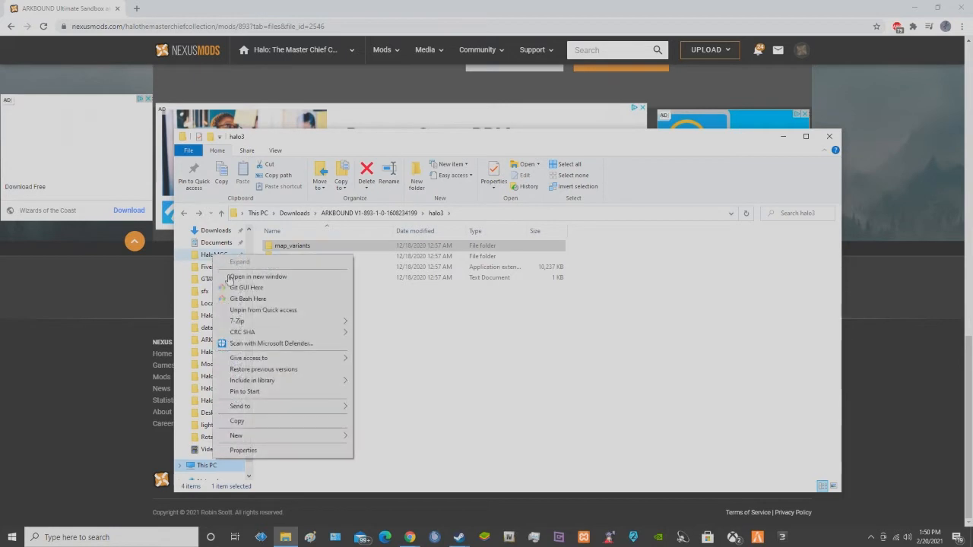
pyautogui.click(335, 246)
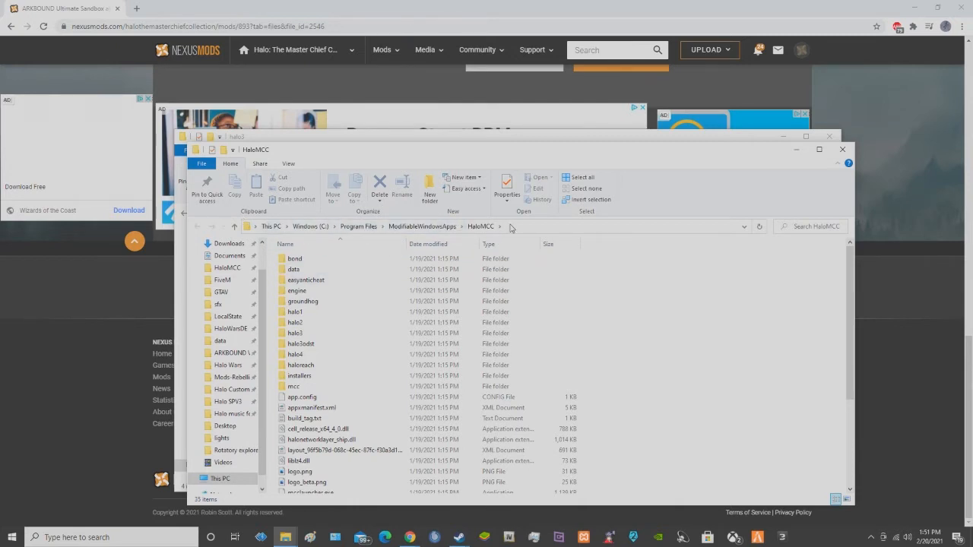
pyautogui.moveTo(532, 234)
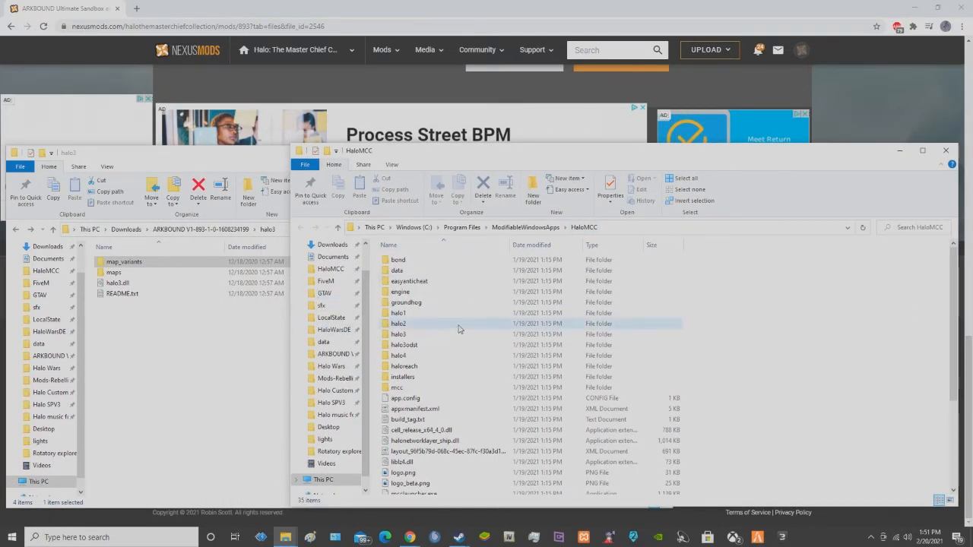
pyautogui.doubleClick(398, 334)
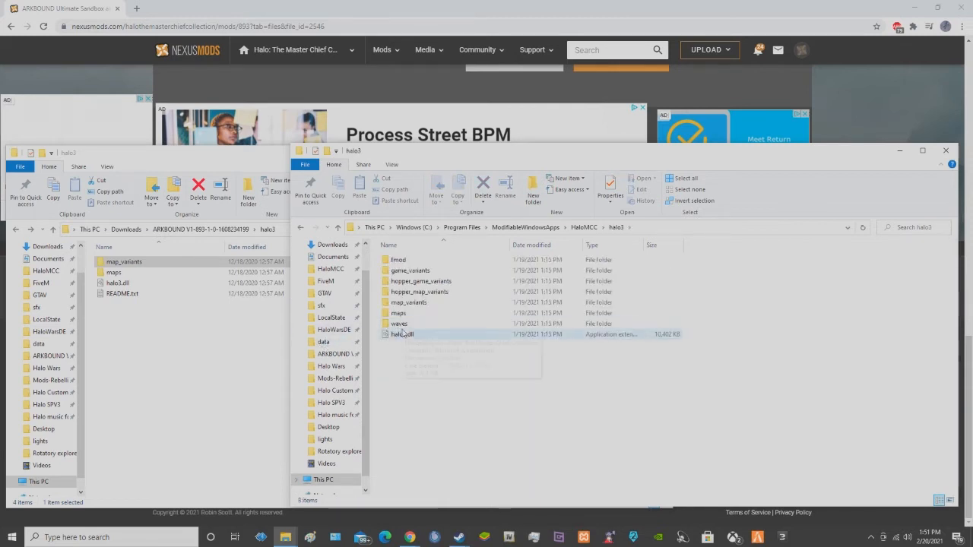
pyautogui.moveTo(401, 334)
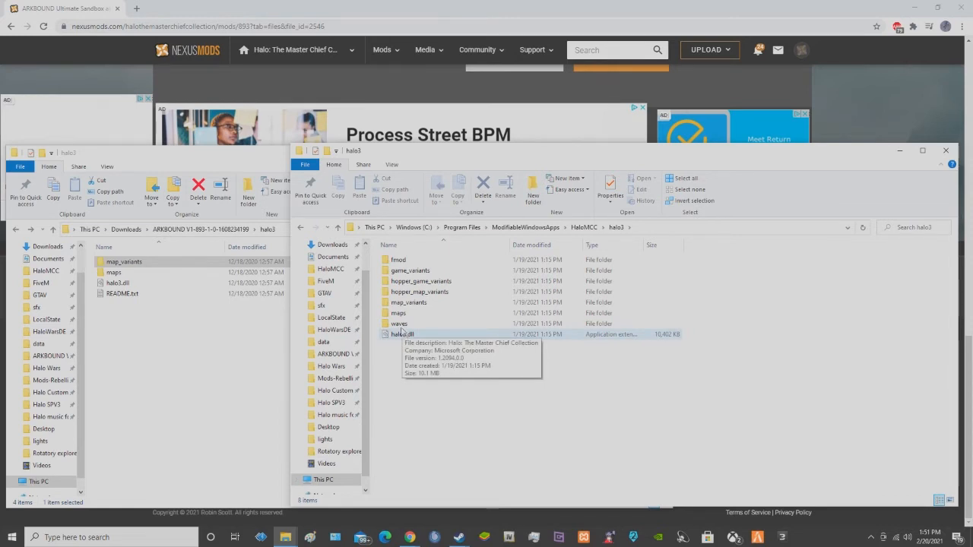
pyautogui.moveTo(486, 338)
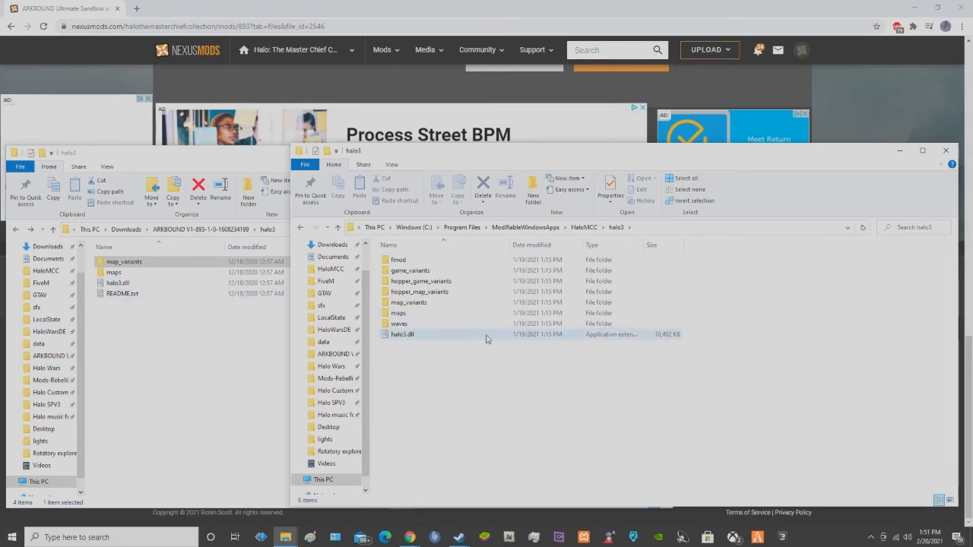
pyautogui.moveTo(426, 337)
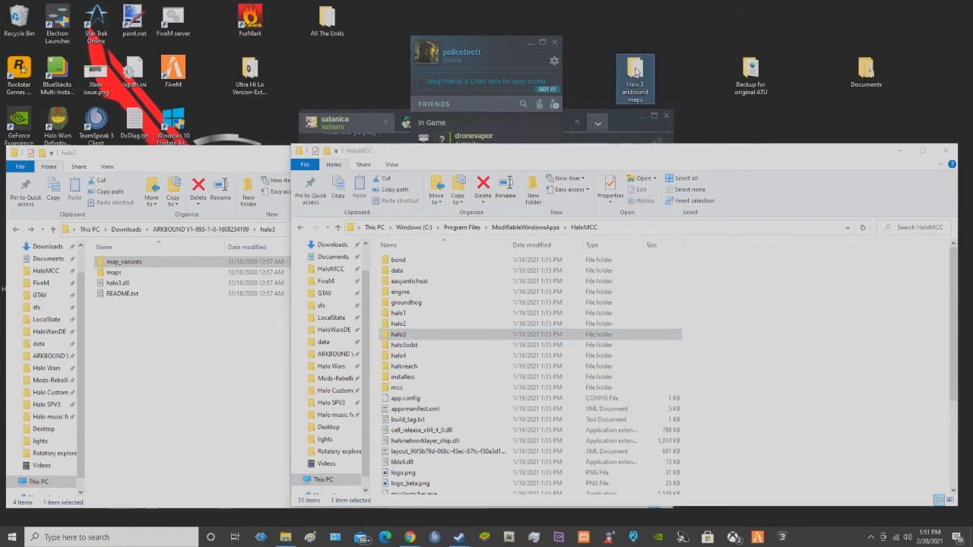
# Move 'back up (UPDATE AFTER EACH SEASON)' from Halo 3 arkbound maps into HaloMCC with administrator permission
pyautogui.doubleClick(636, 73)
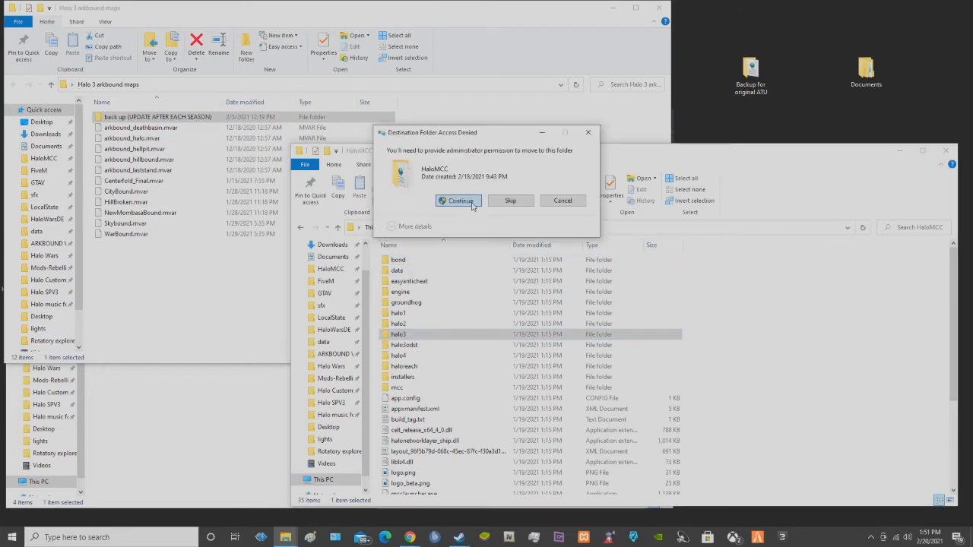
pyautogui.click(459, 201)
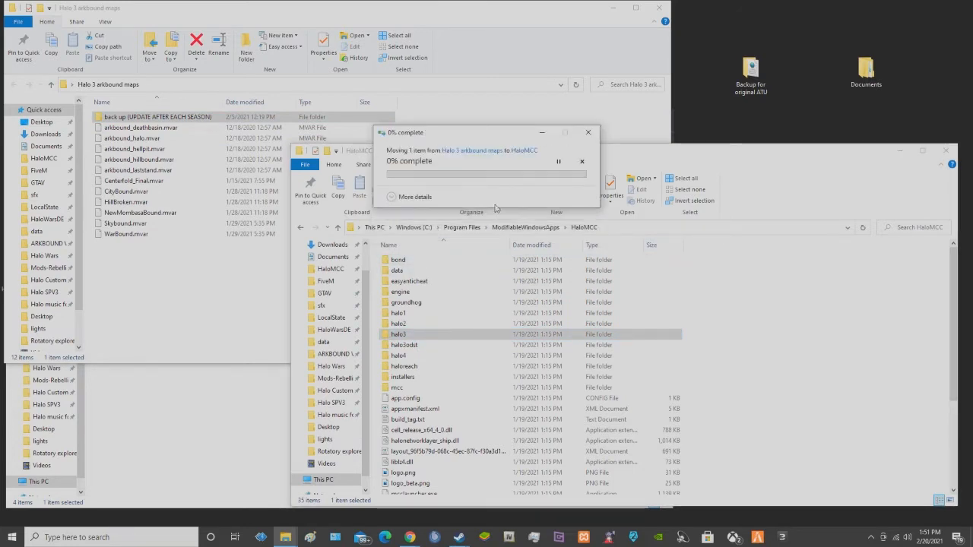
pyautogui.moveTo(880, 205)
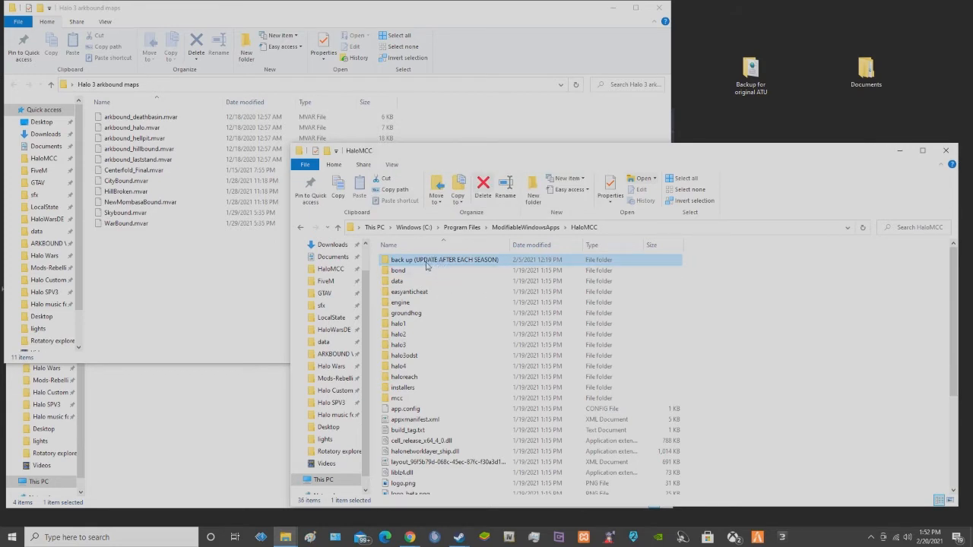
pyautogui.moveTo(433, 260)
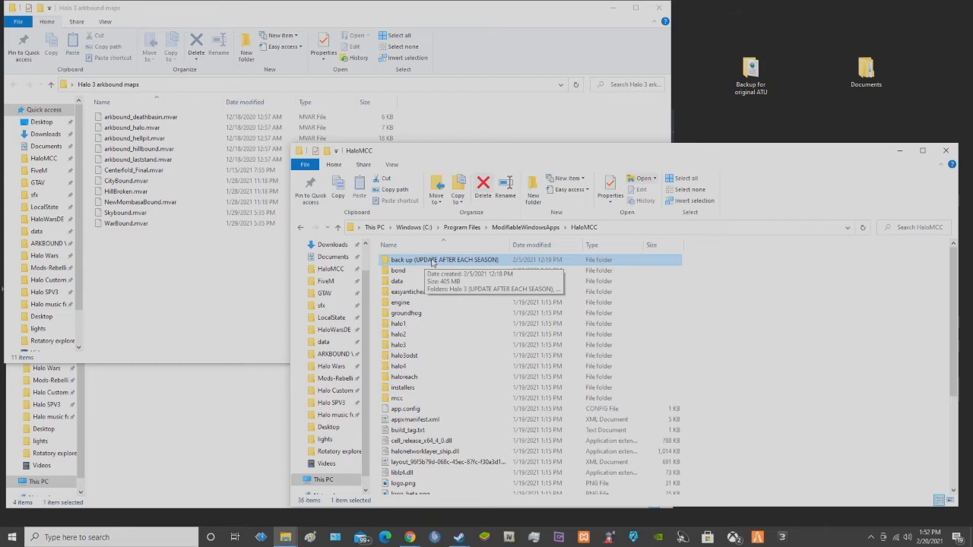
pyautogui.scroll(-3)
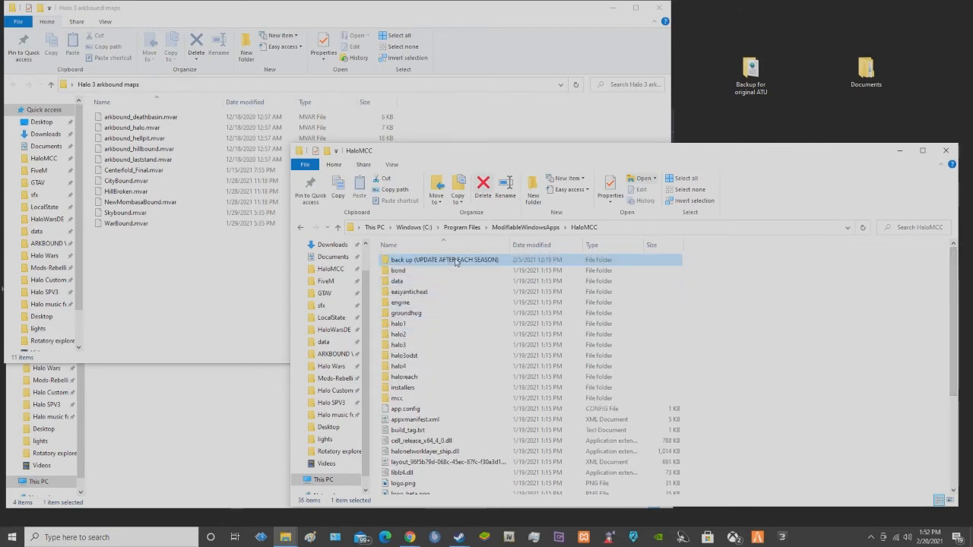
pyautogui.doubleClick(446, 258)
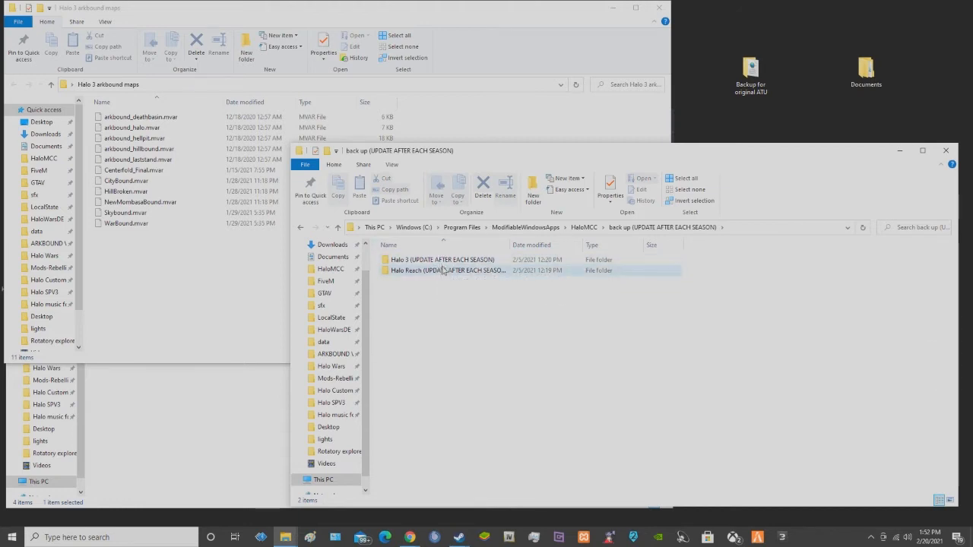
pyautogui.moveTo(444, 271)
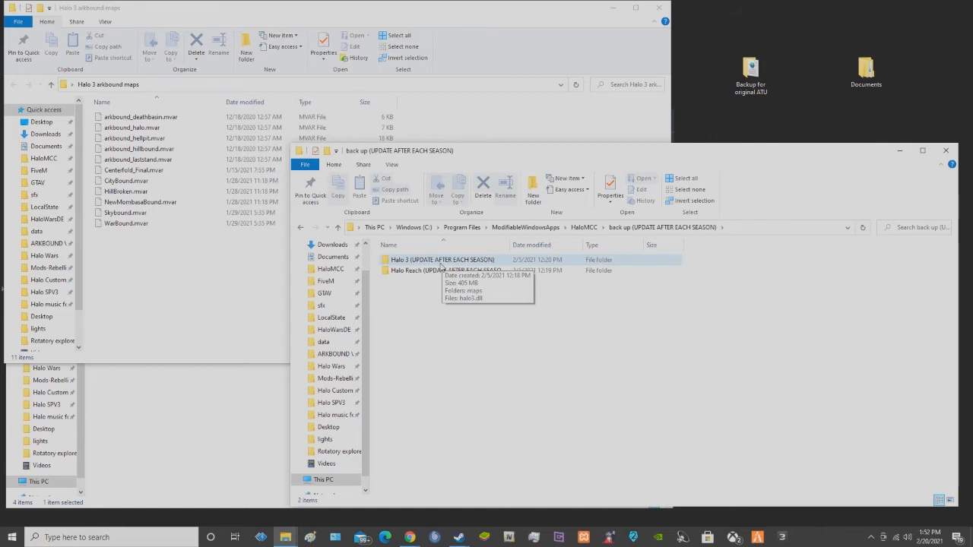
pyautogui.moveTo(453, 260)
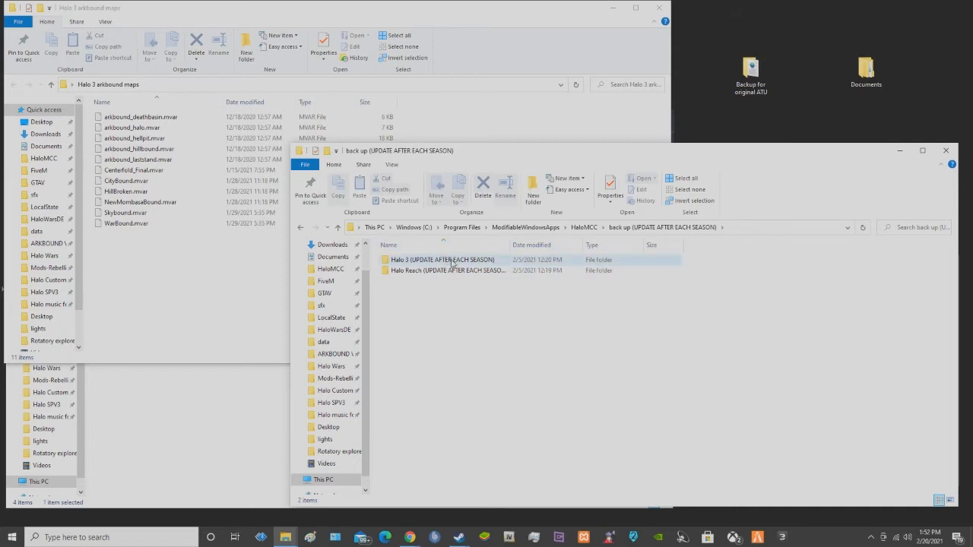
pyautogui.moveTo(441, 259)
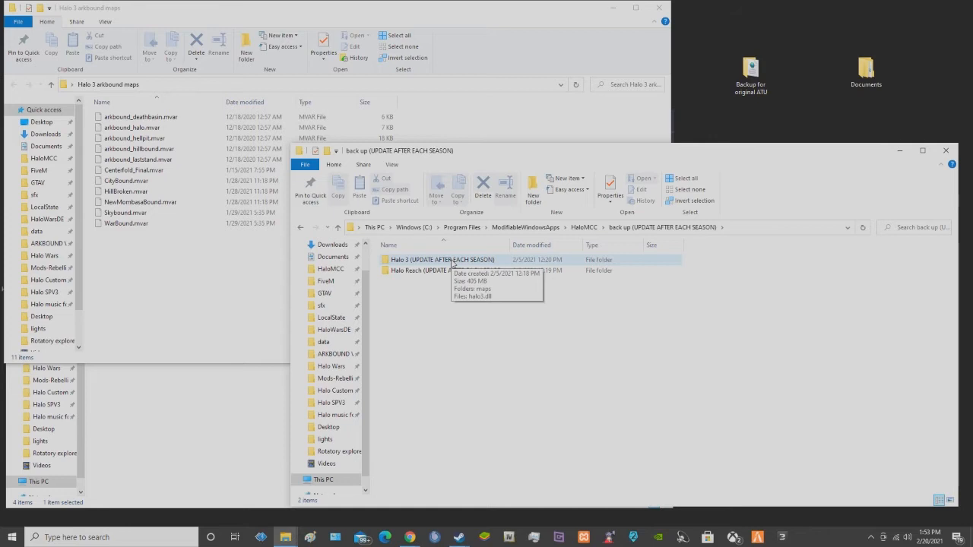
pyautogui.doubleClick(442, 258)
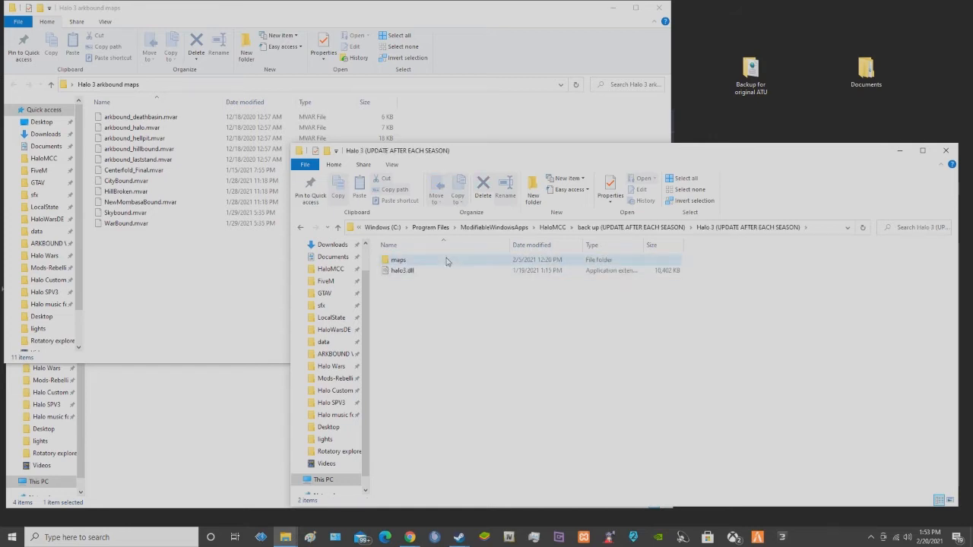
pyautogui.doubleClick(399, 258)
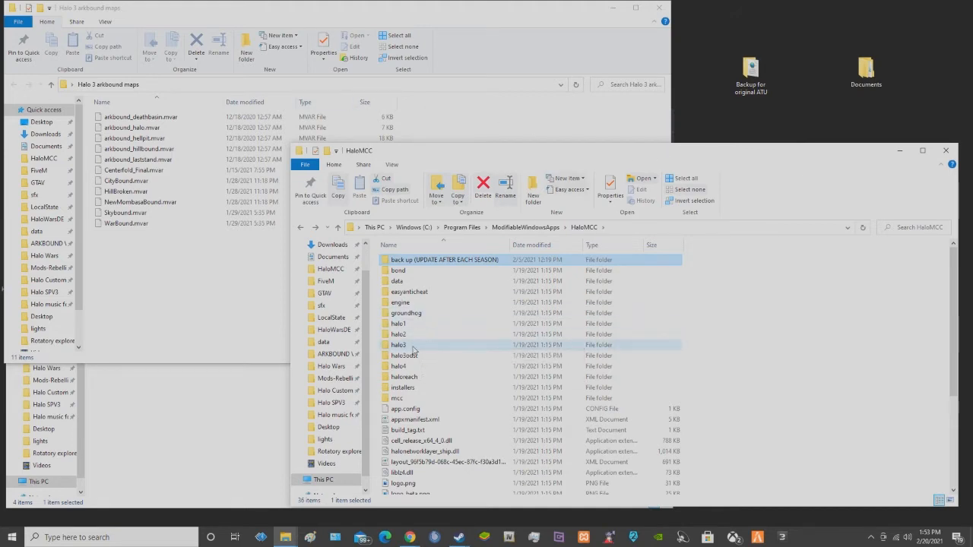
# Copy the Arkbound halo3.dll over the game's halo3.dll, approving the overwrite as administrator
pyautogui.doubleClick(398, 345)
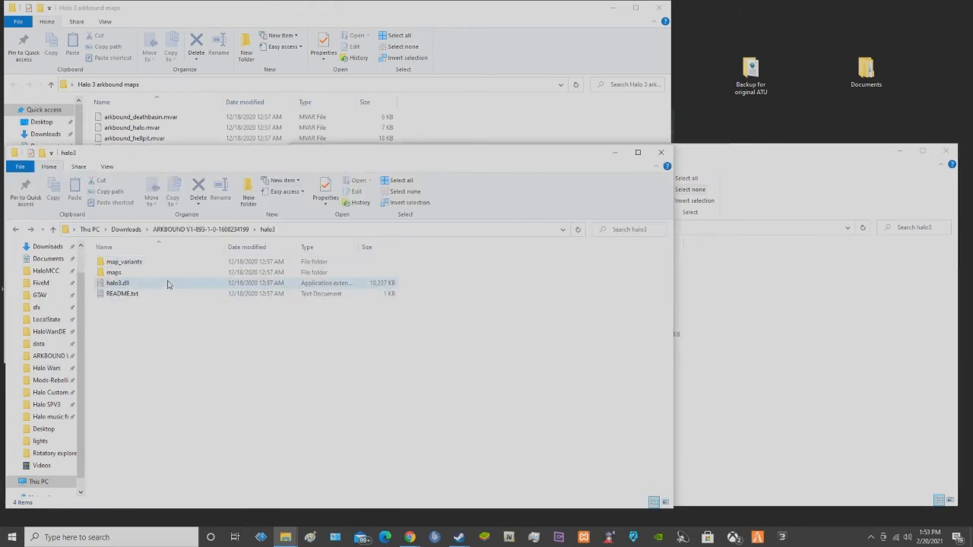
pyautogui.click(117, 283)
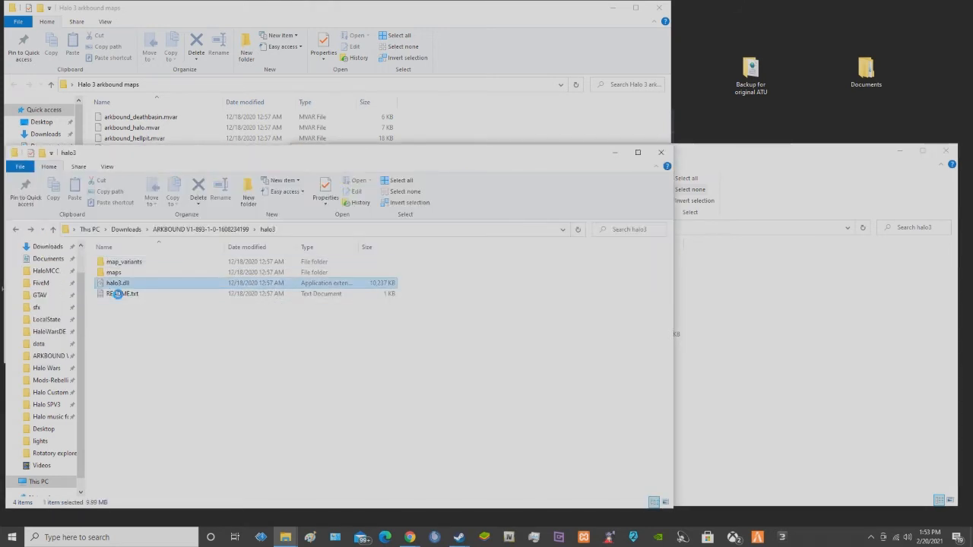
pyautogui.rightClick(116, 282)
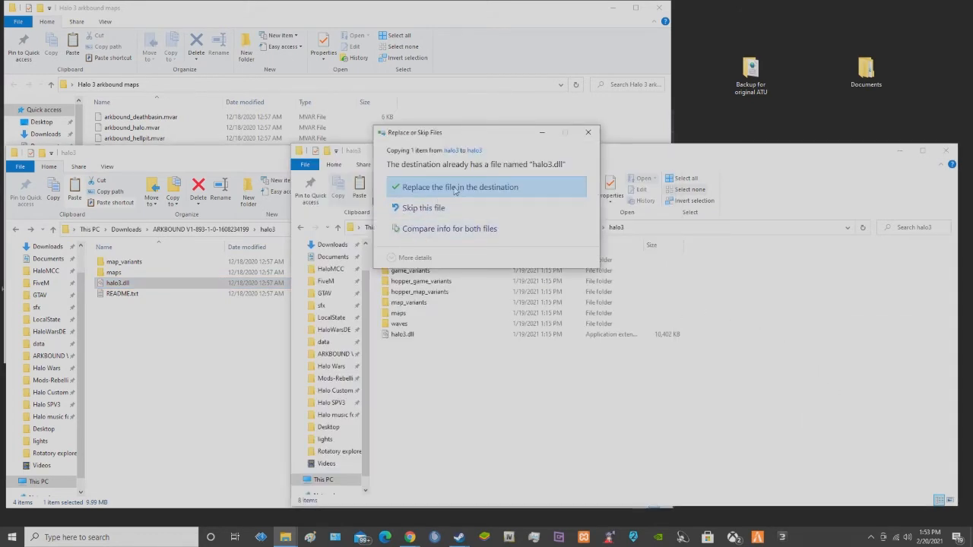
pyautogui.click(461, 185)
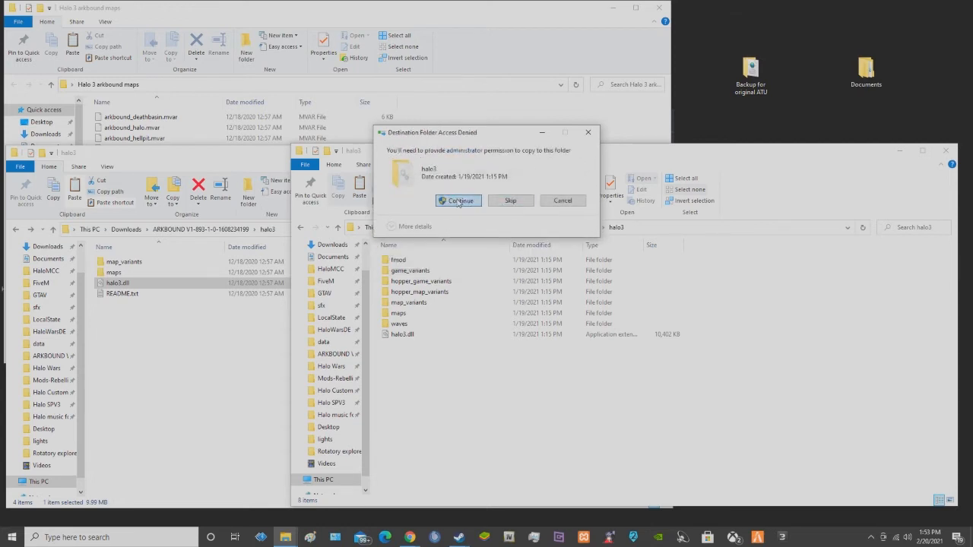
pyautogui.click(457, 201)
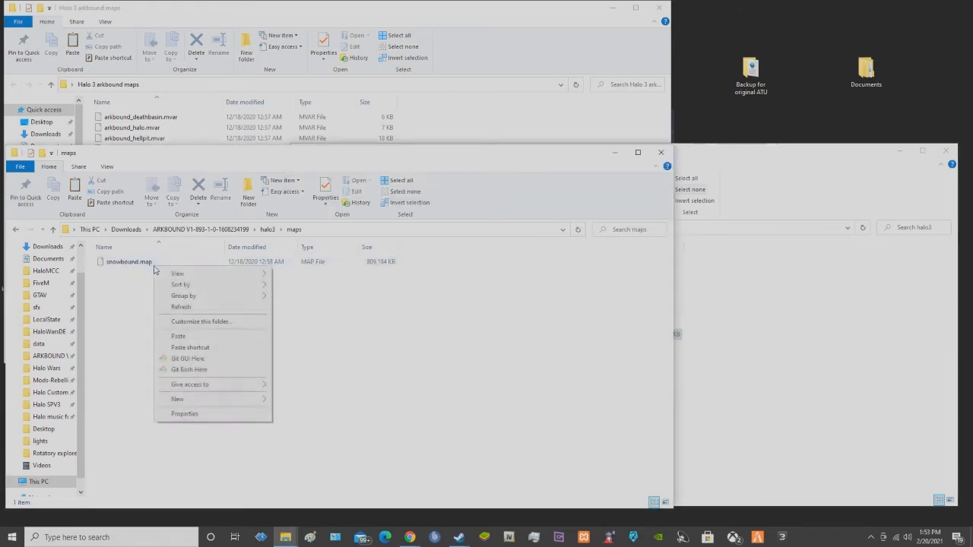
# Paste the Arkbound snowbound.map into HaloMCC\halo3\maps, overwriting the existing map as administrator
pyautogui.rightClick(129, 261)
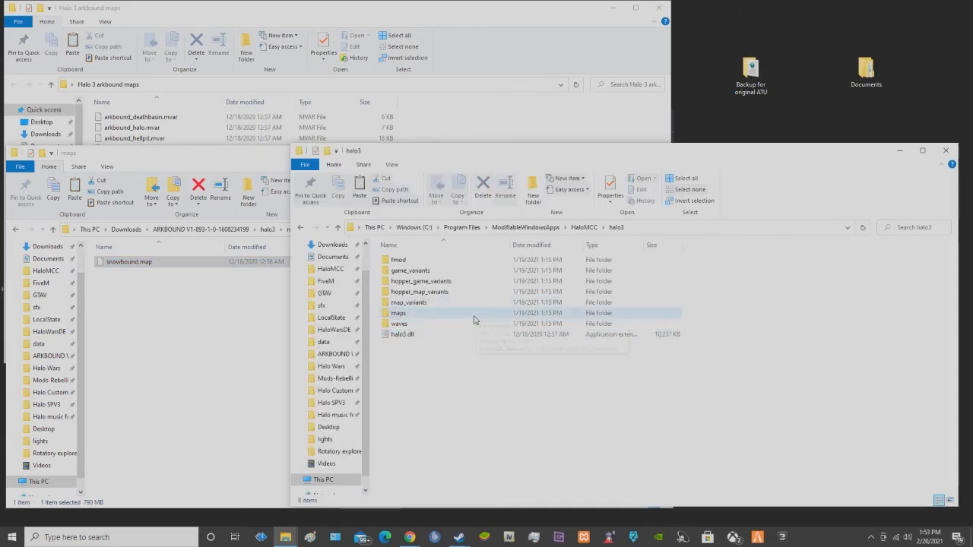
pyautogui.doubleClick(398, 313)
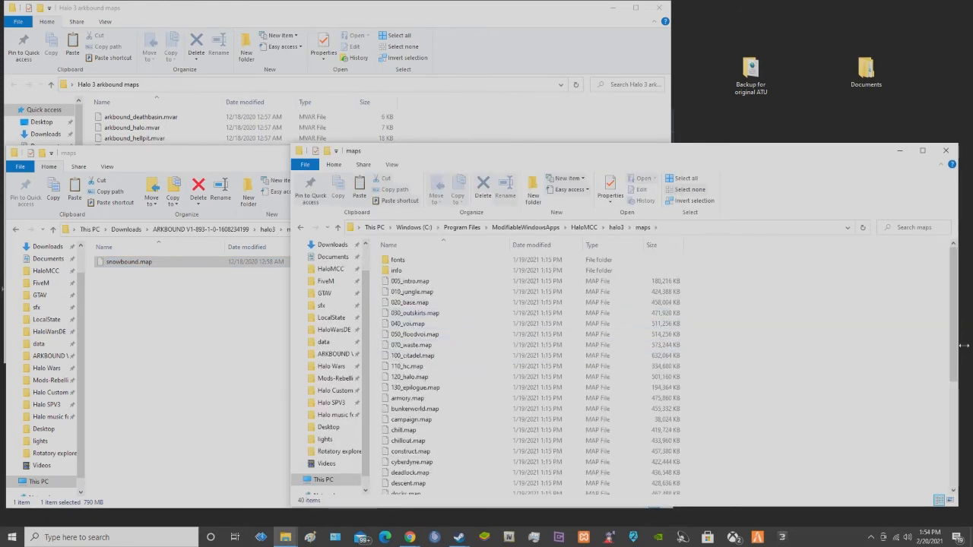
pyautogui.scroll(-3)
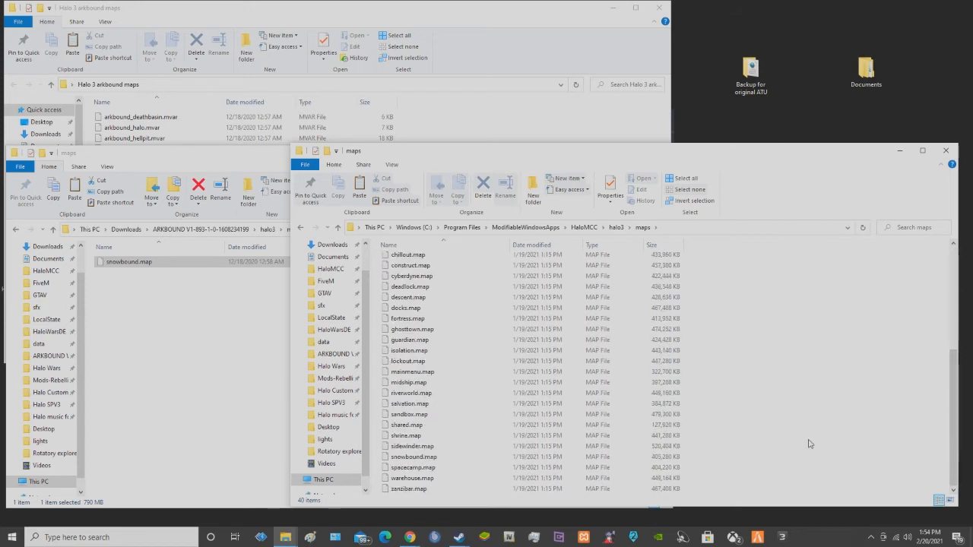
pyautogui.rightClick(808, 444)
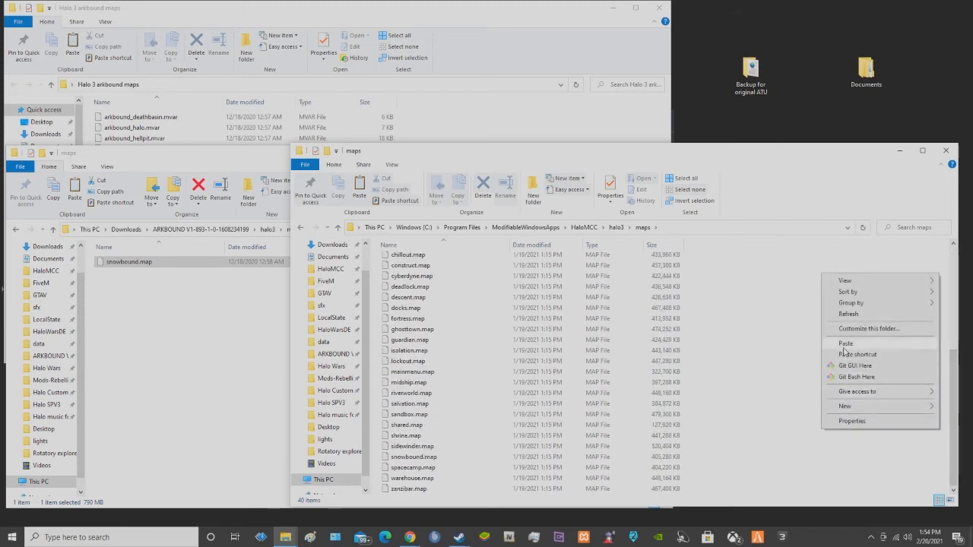
pyautogui.click(845, 343)
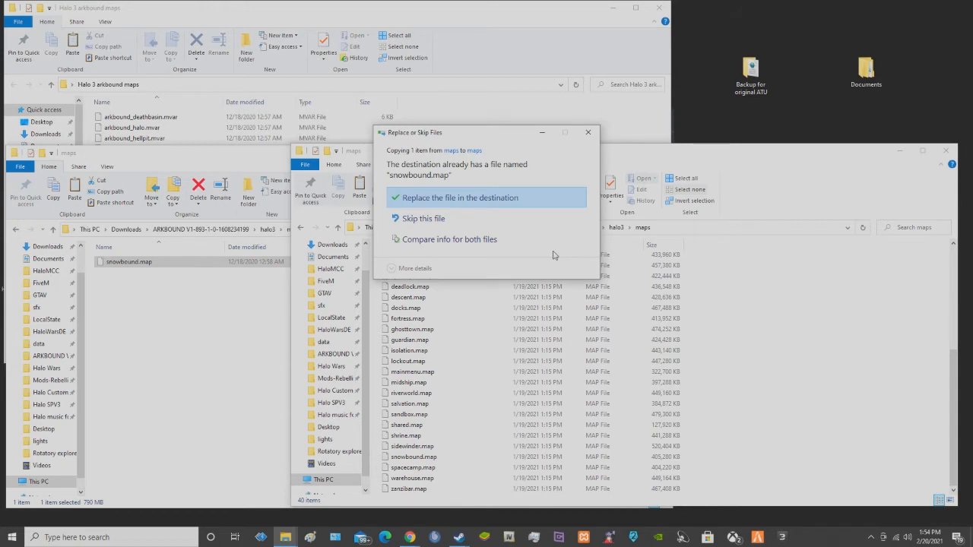
pyautogui.click(460, 198)
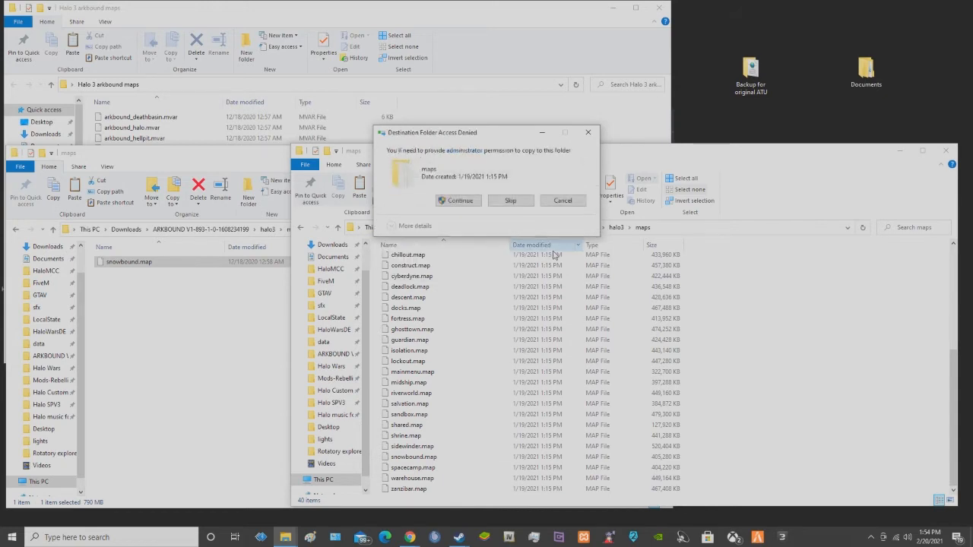
pyautogui.click(456, 201)
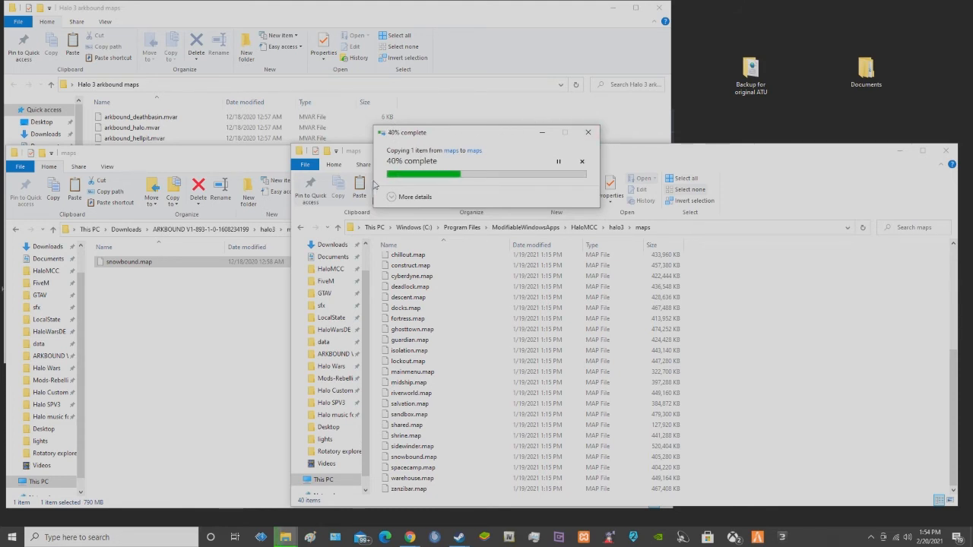
pyautogui.moveTo(673, 151)
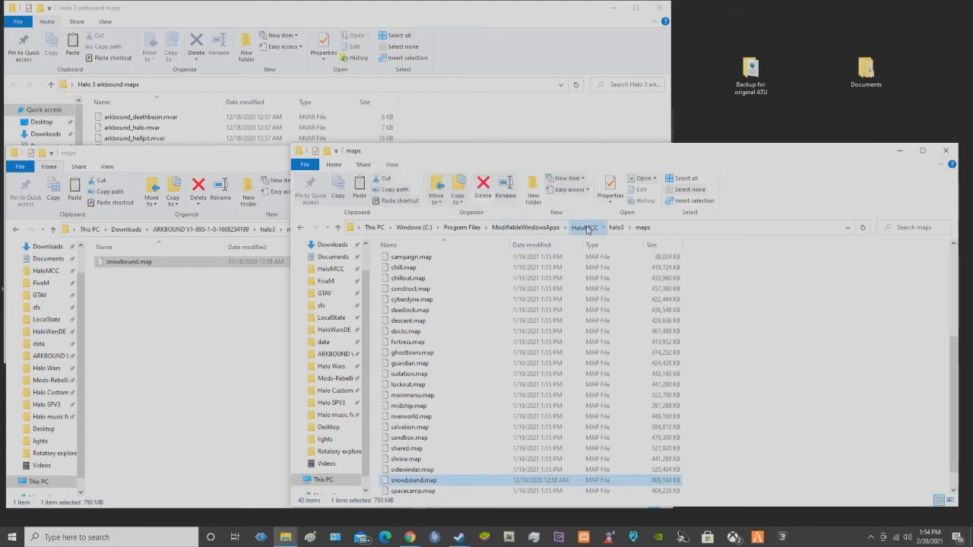
# Browse from HaloMCC into halo3\map_variants beside the Arkbound .mvar files
pyautogui.click(584, 228)
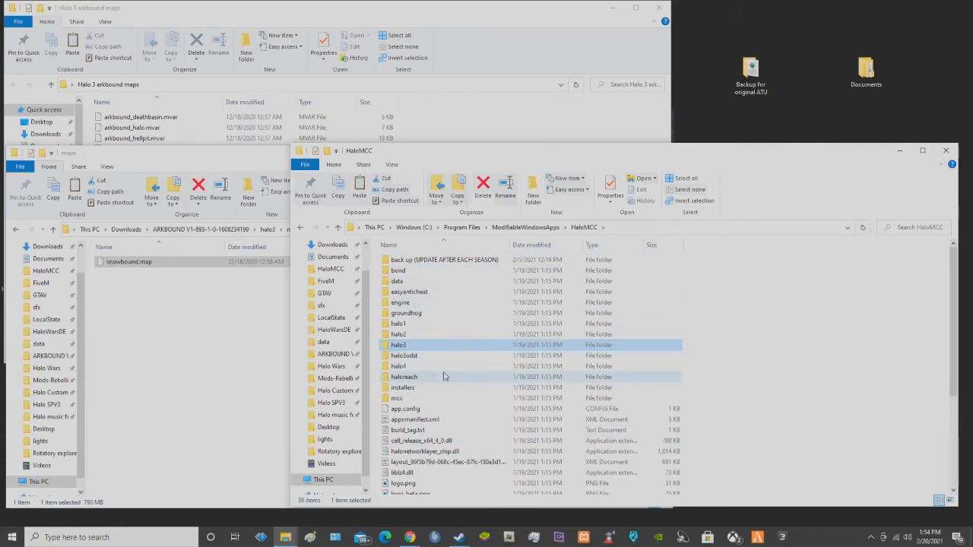
pyautogui.moveTo(405, 377)
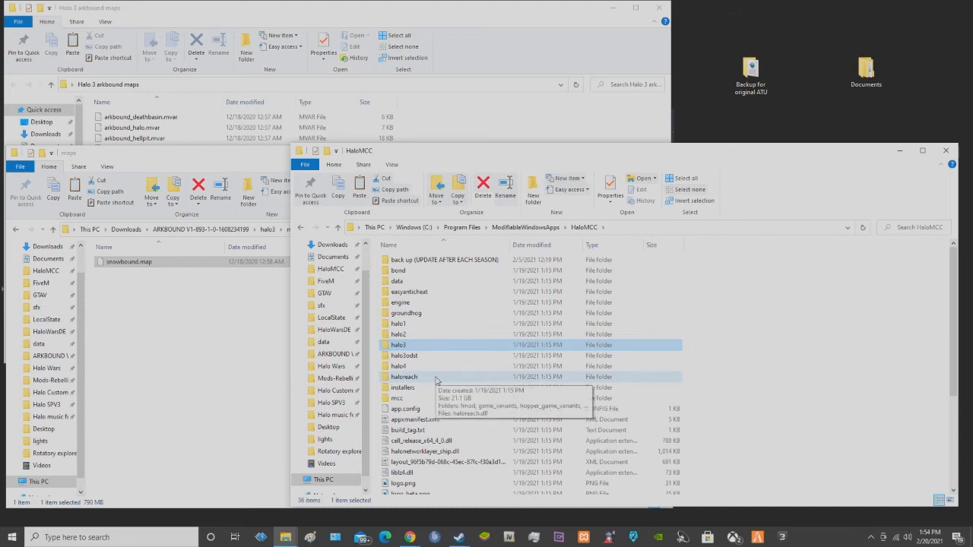
pyautogui.scroll(-3)
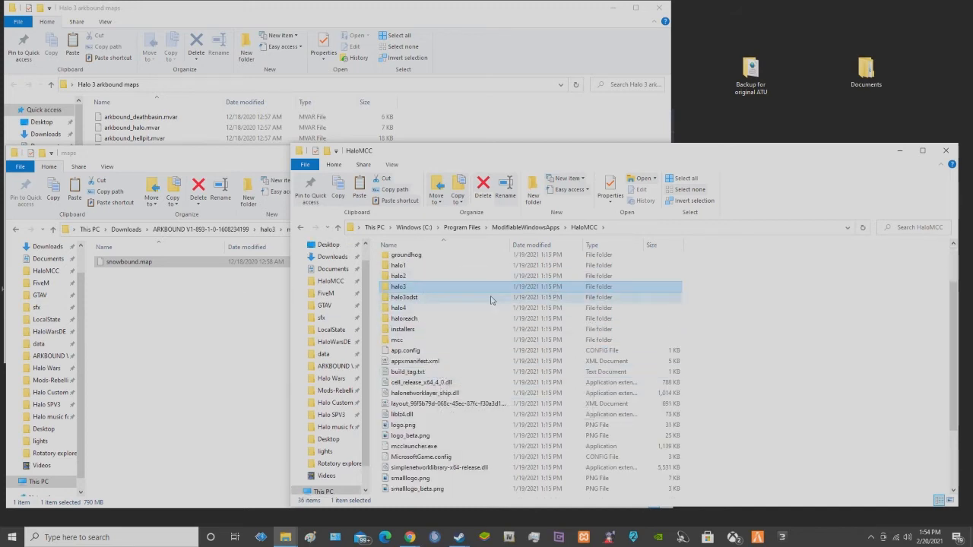
pyautogui.doubleClick(398, 286)
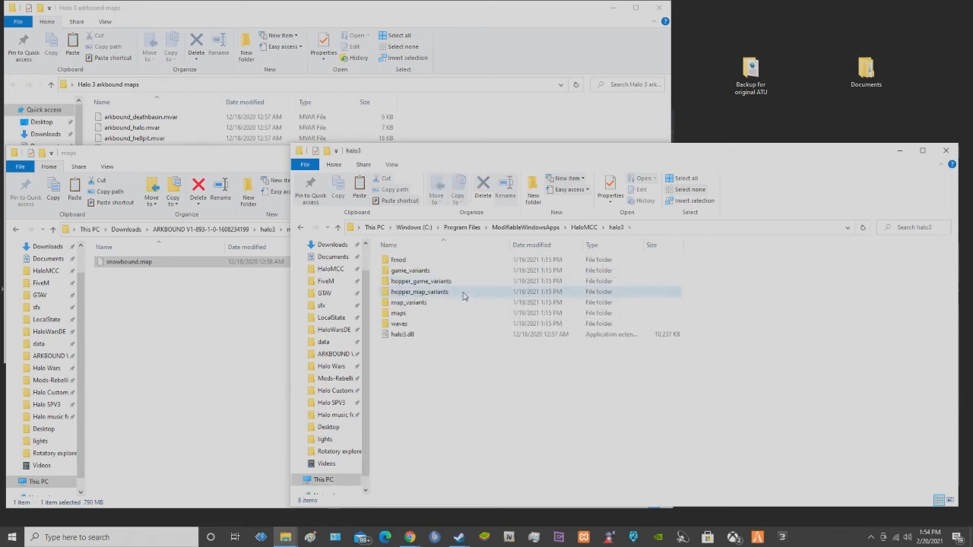
pyautogui.moveTo(453, 302)
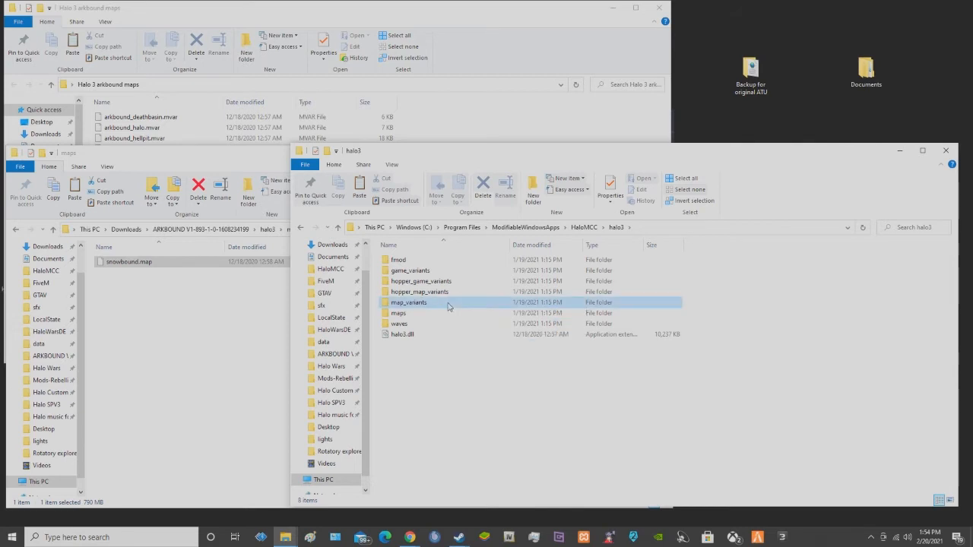
pyautogui.doubleClick(409, 301)
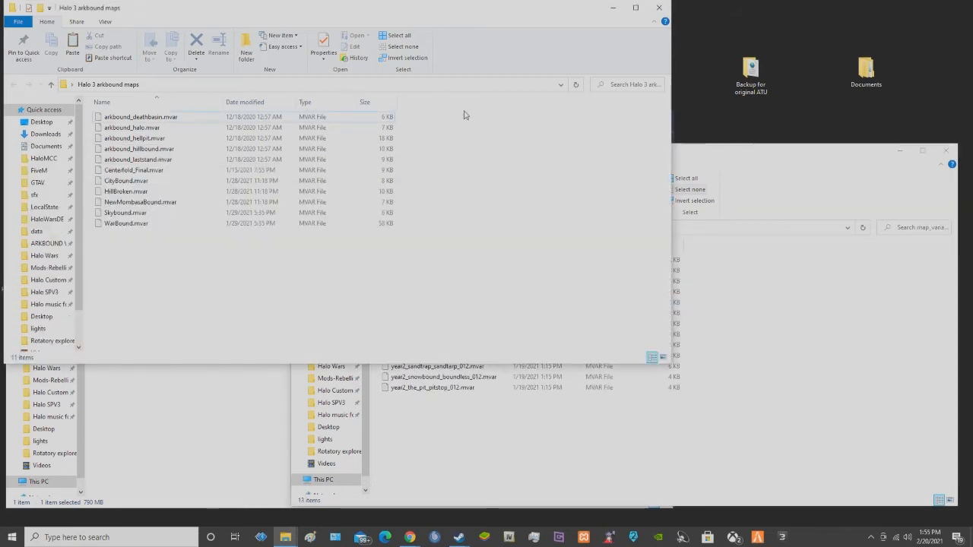
# Drag all eleven Arkbound .mvar files into map_variants, granting administrator permission for all items
pyautogui.moveTo(465, 116); pyautogui.dragTo(195, 253)
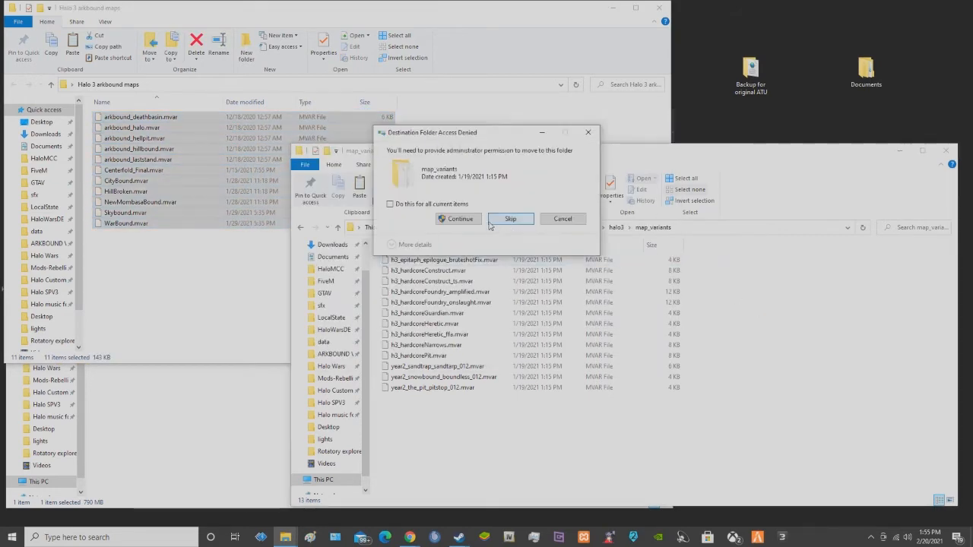
pyautogui.click(390, 203)
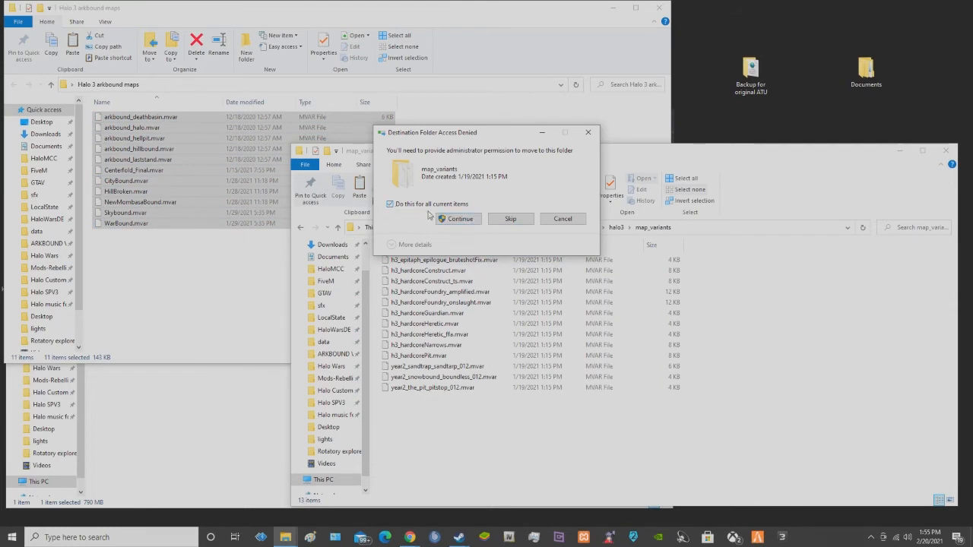
pyautogui.click(459, 219)
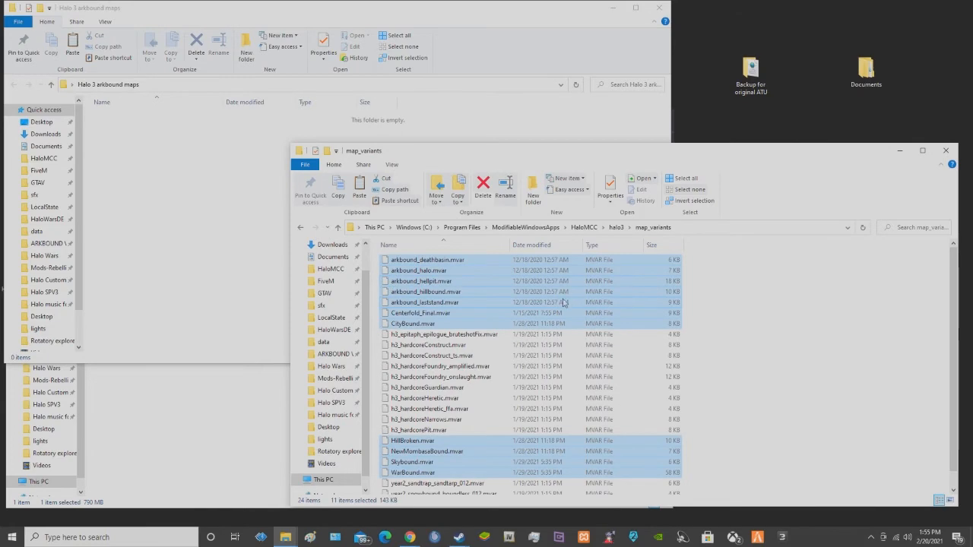
pyautogui.click(363, 164)
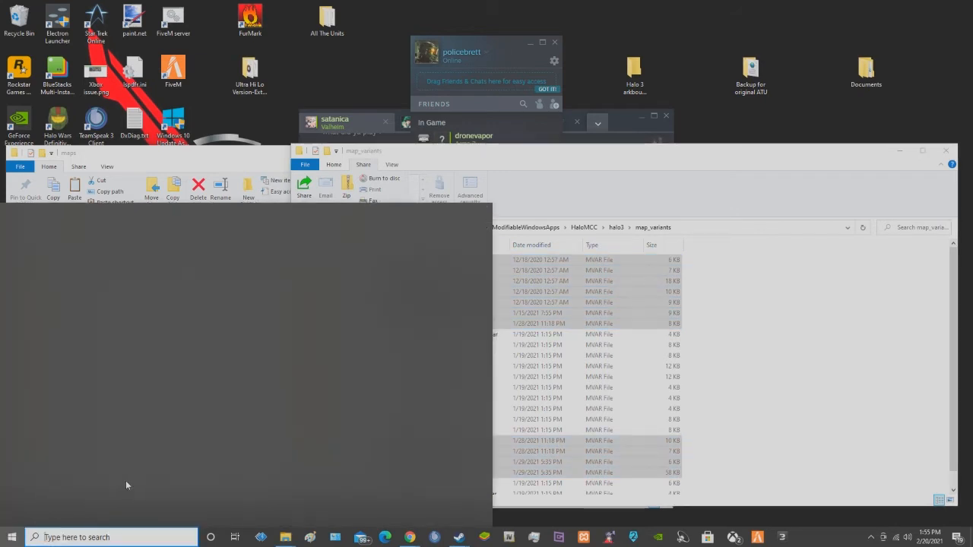
# Scroll the Start Menu app list down toward Halo: The Master Chief Collection
pyautogui.click(13, 538)
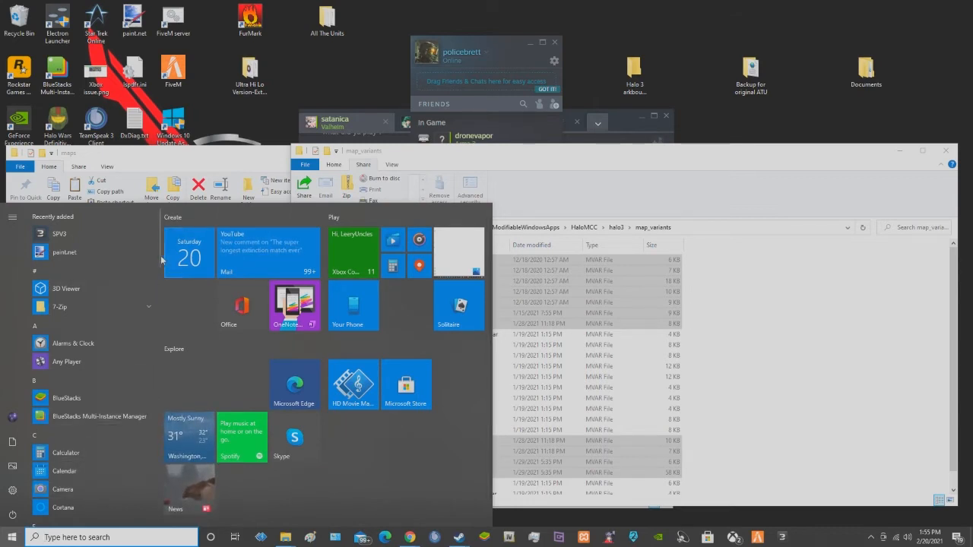
pyautogui.scroll(-3)
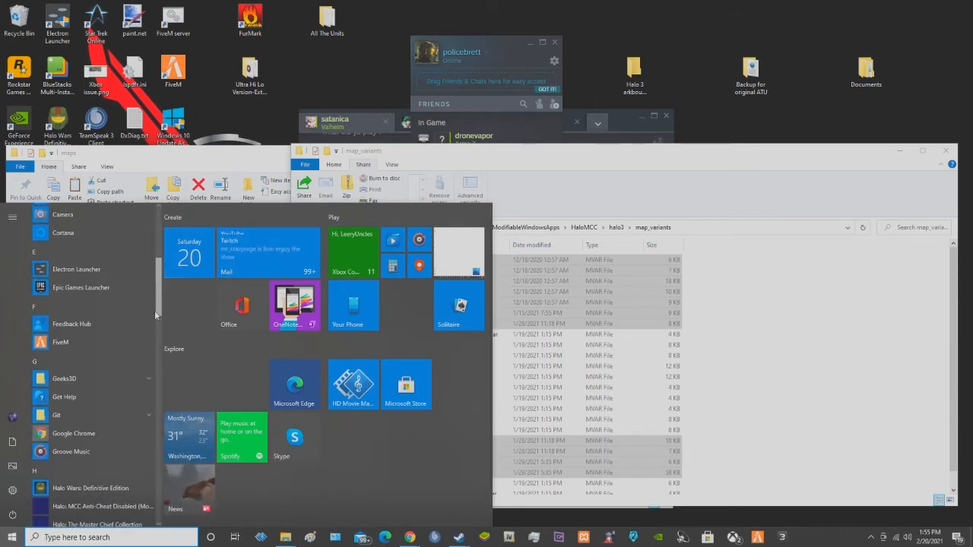
pyautogui.scroll(-3)
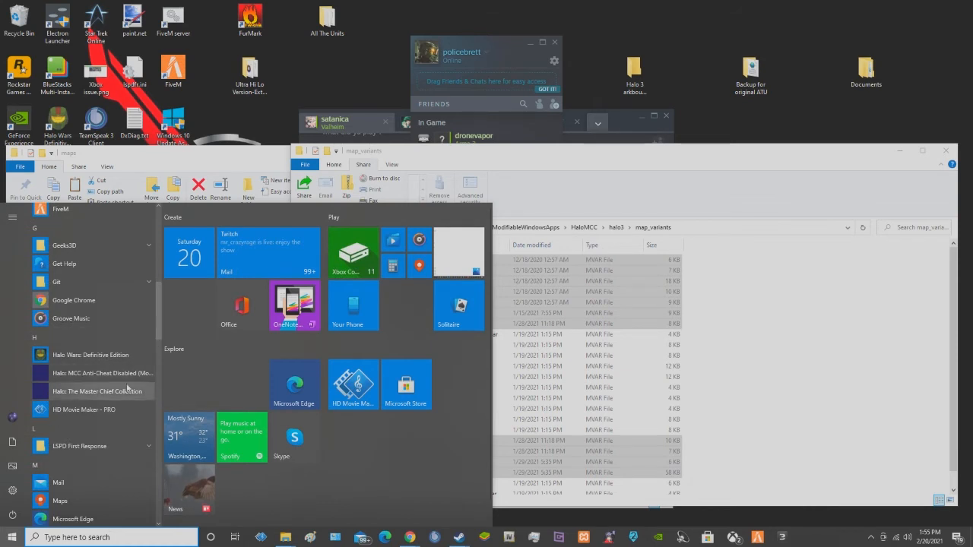
pyautogui.scroll(-3)
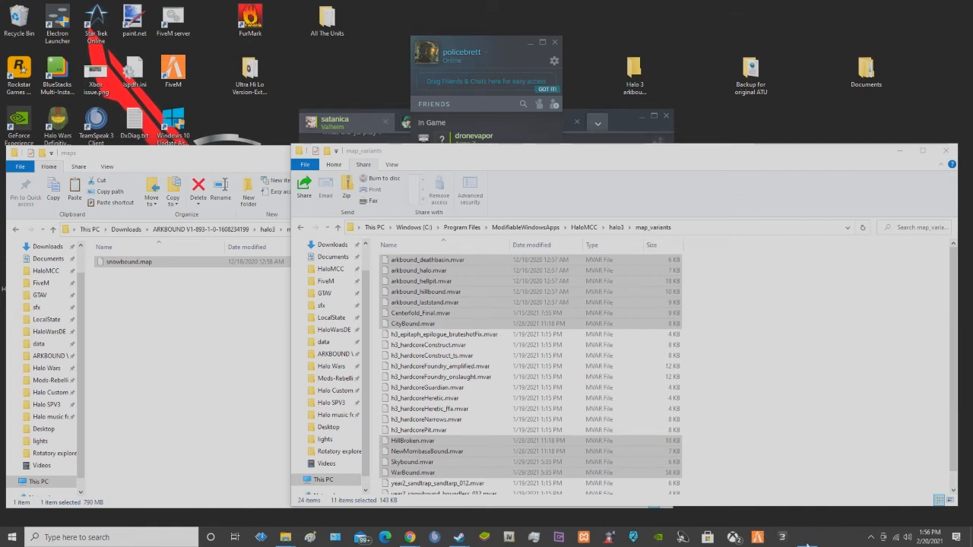
pyautogui.moveTo(806, 529)
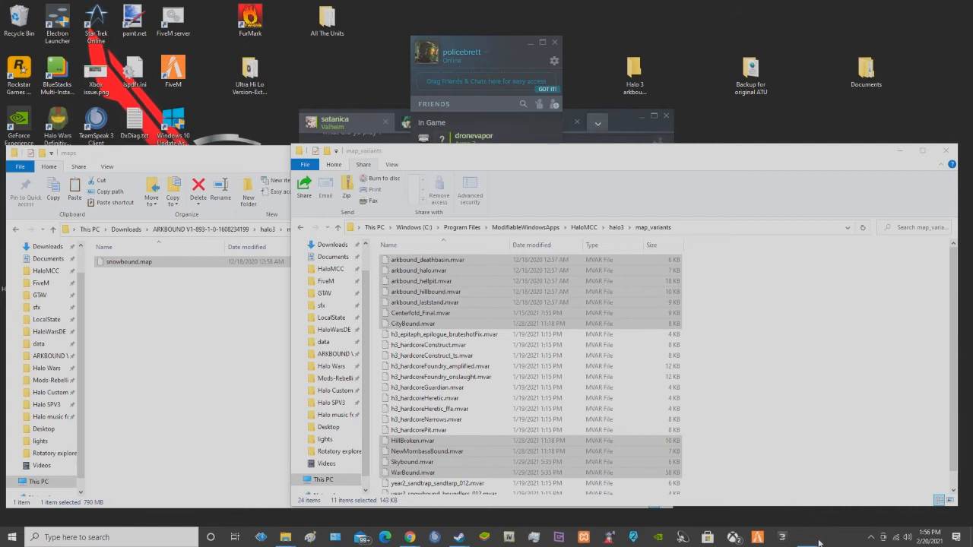
pyautogui.moveTo(806, 480)
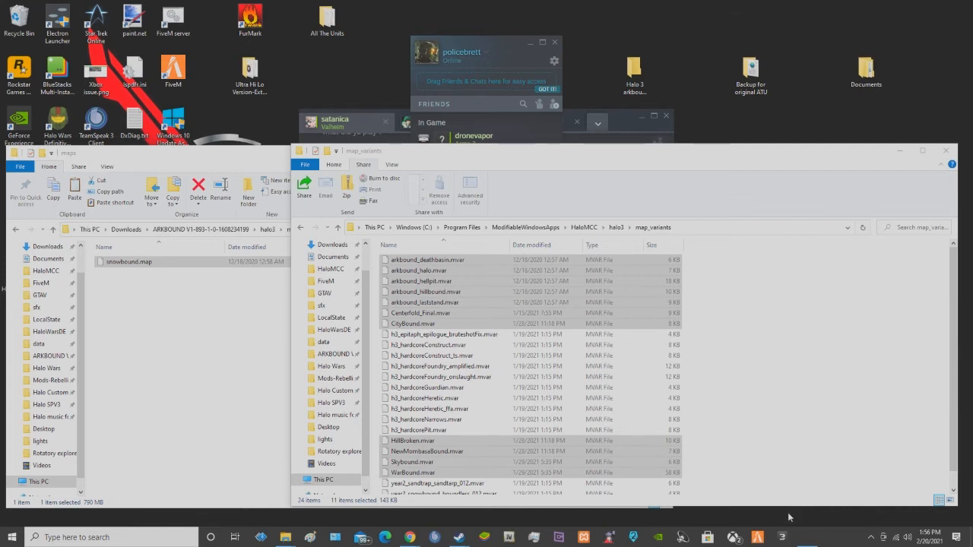
pyautogui.moveTo(809, 544)
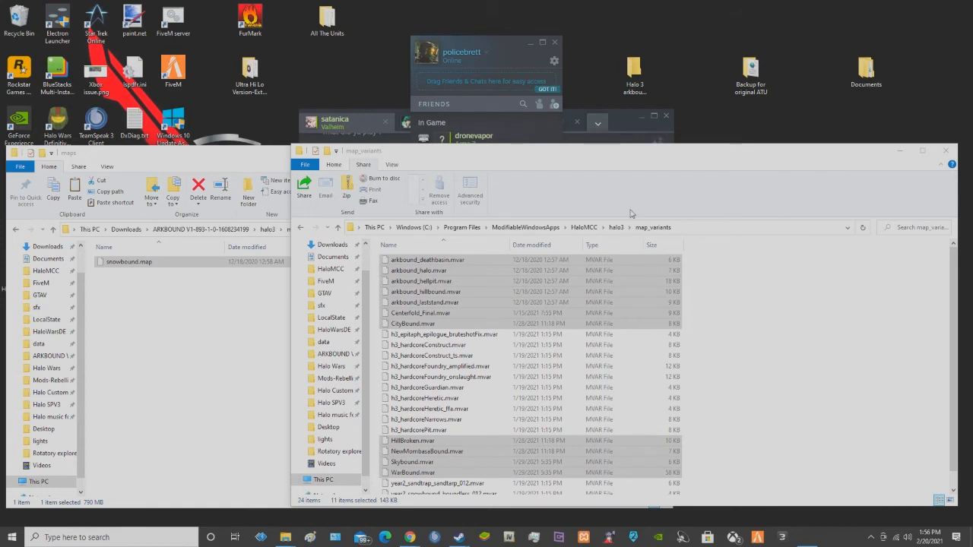
pyautogui.moveTo(970, 450)
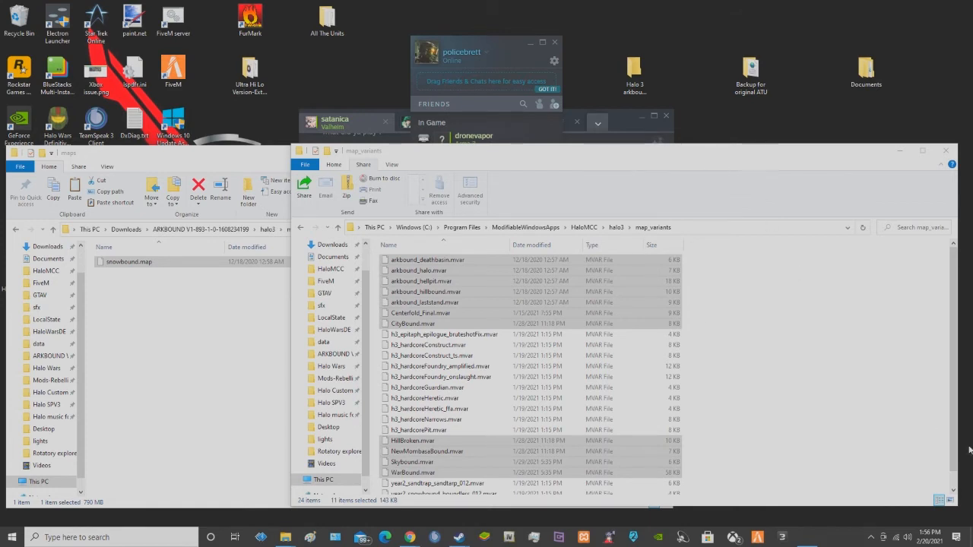
pyautogui.moveTo(873, 512)
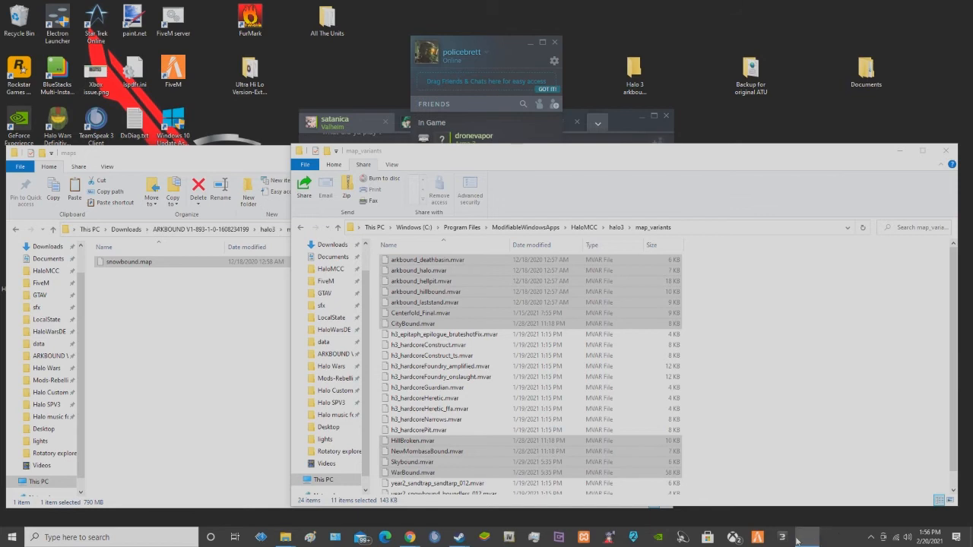
pyautogui.moveTo(812, 538)
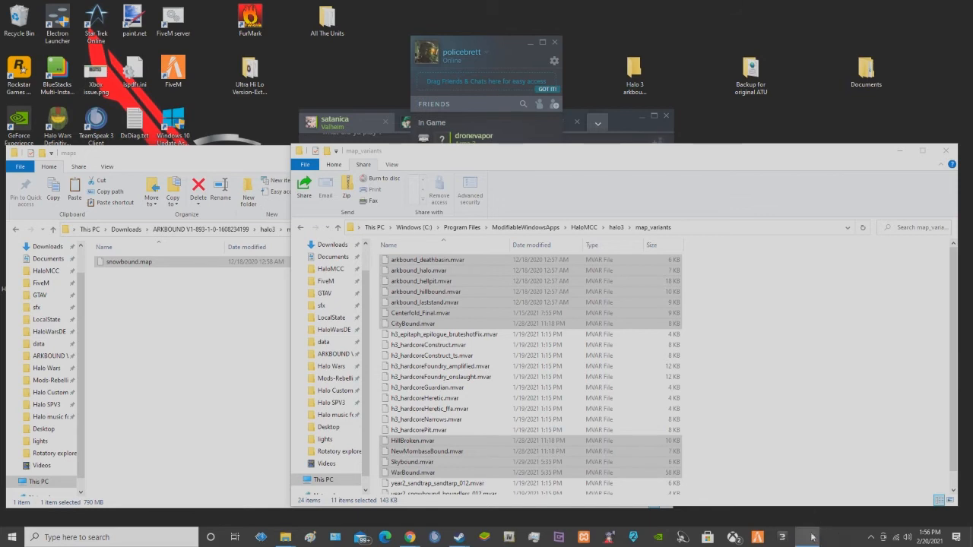
pyautogui.moveTo(809, 541)
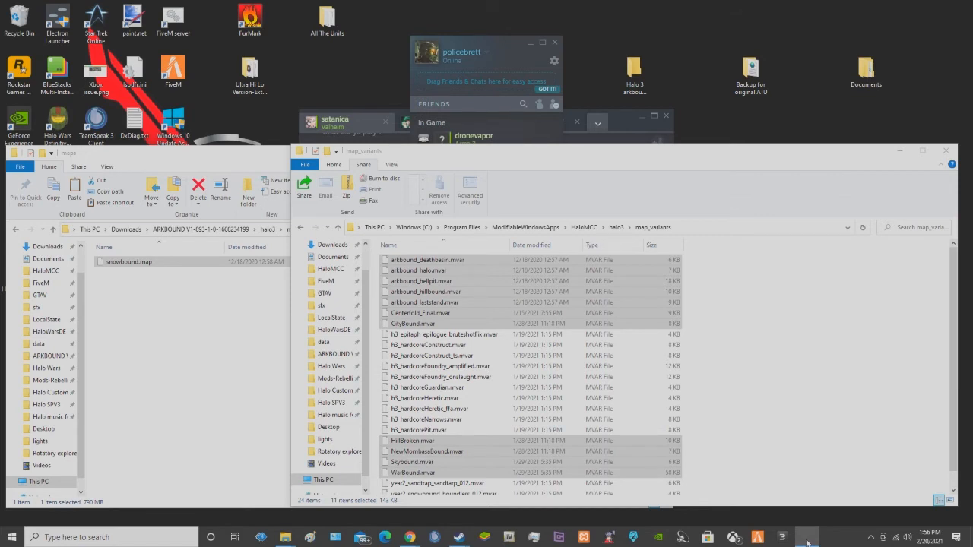
pyautogui.moveTo(795, 524)
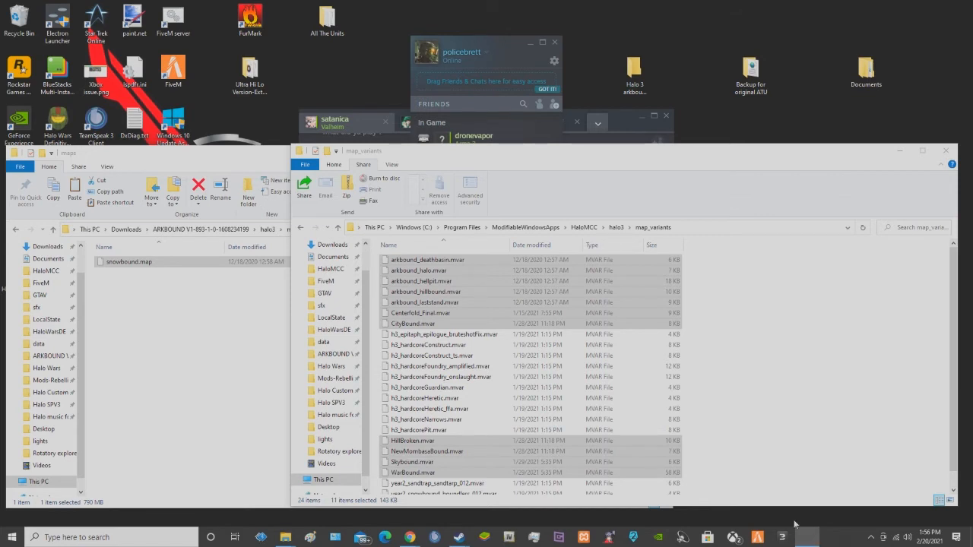
pyautogui.moveTo(813, 539)
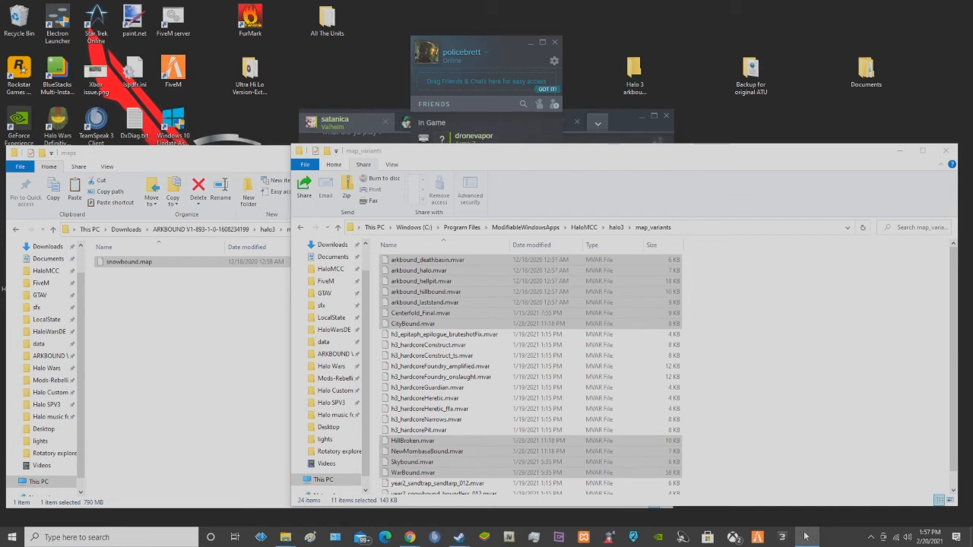
pyautogui.moveTo(803, 540)
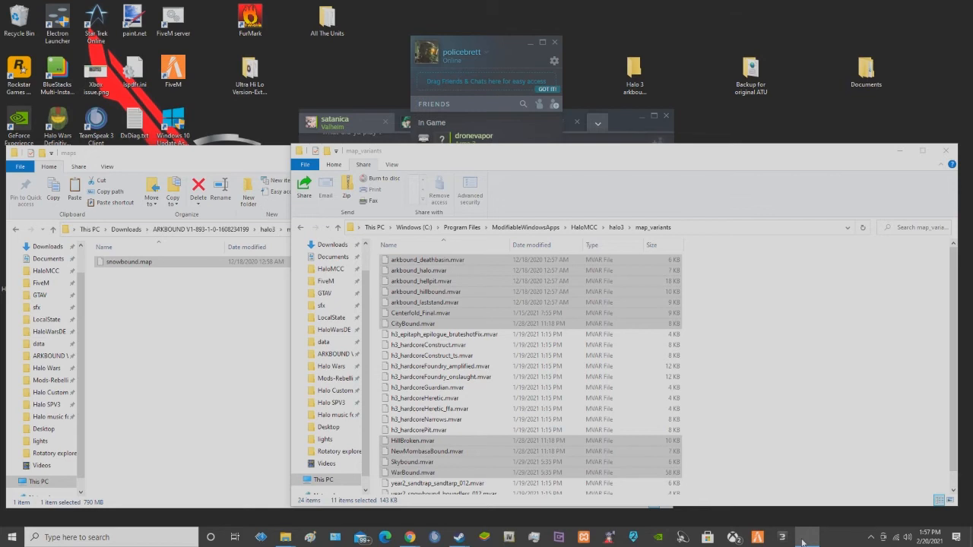
pyautogui.moveTo(840, 213)
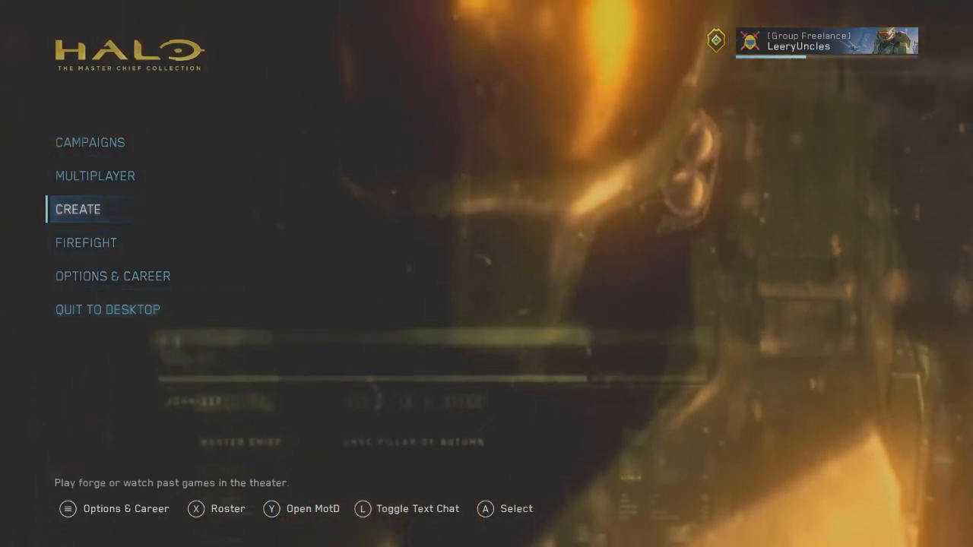
# Enter Forge from the CREATE section of the main menu
pyautogui.click(78, 210)
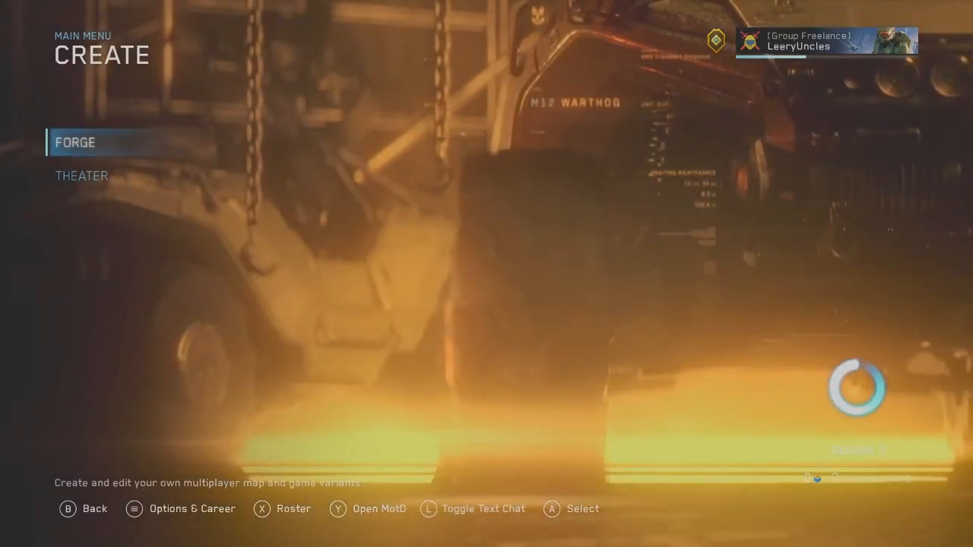
pyautogui.click(76, 143)
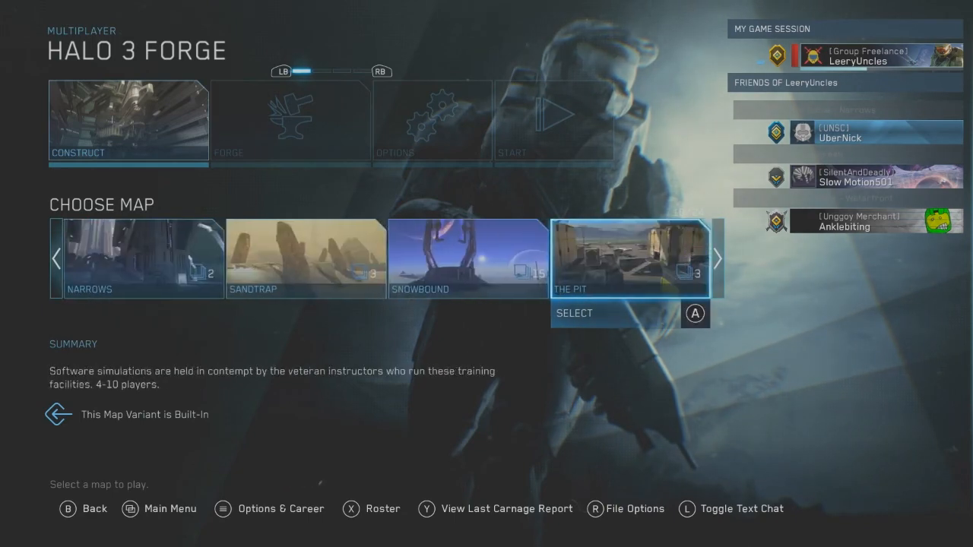
# Page through Halo 3 maps to Snowbound and browse its variants Centerfold V1, Citybound and Hellbound
pyautogui.click(714, 259)
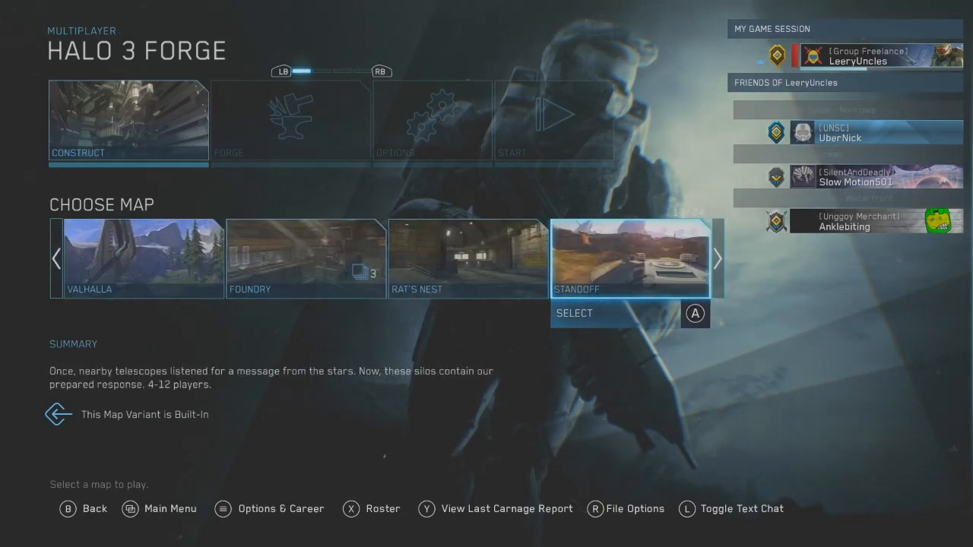
pyautogui.click(715, 258)
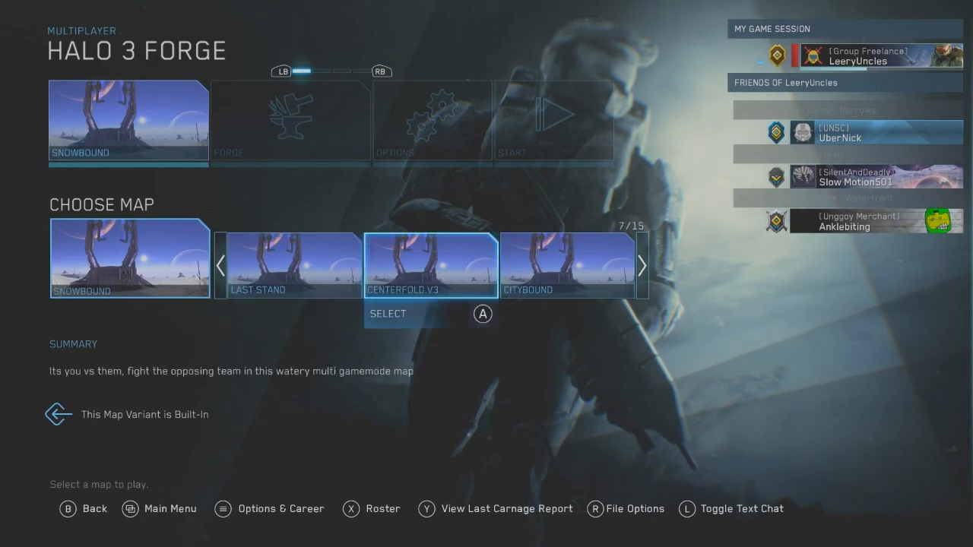
pyautogui.click(220, 265)
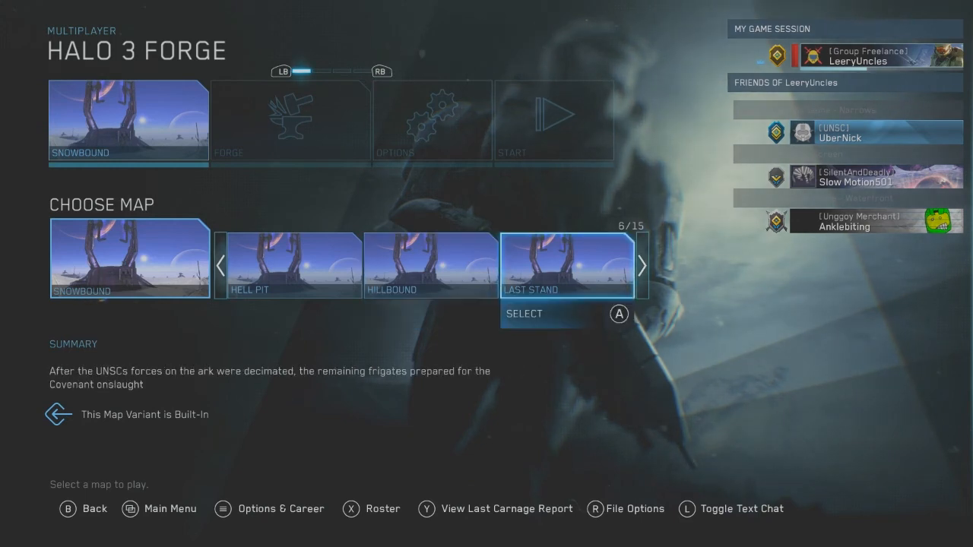
pyautogui.hscroll(-3)
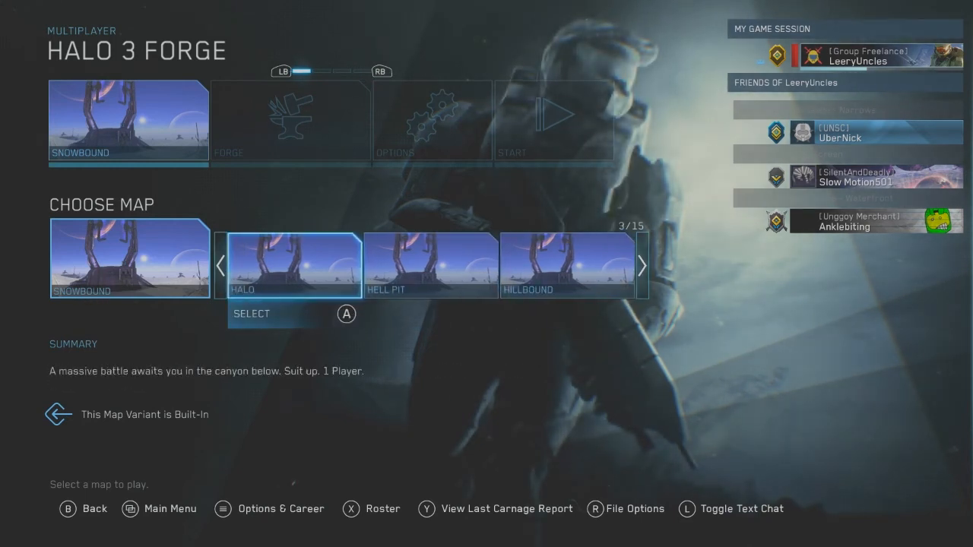